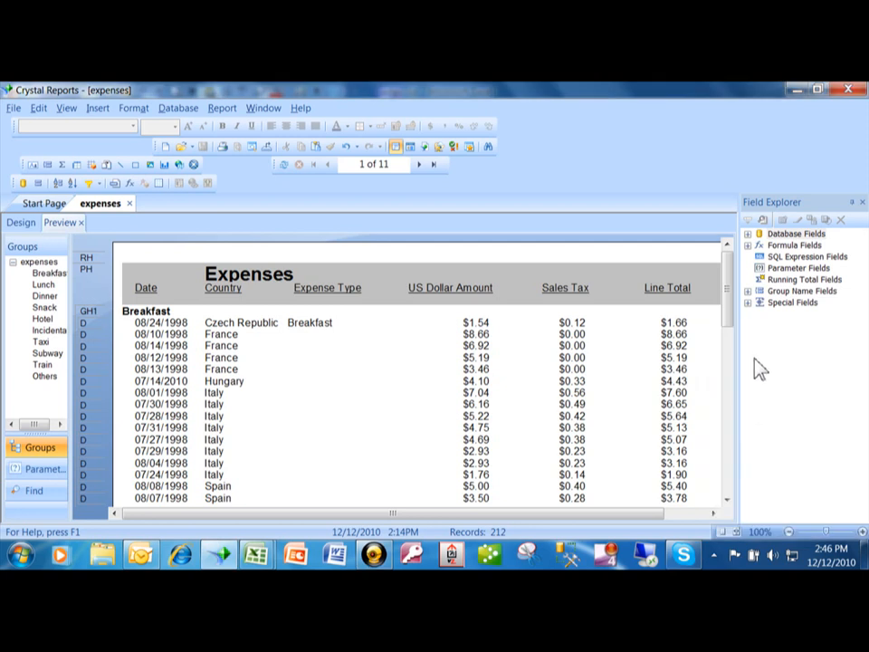
mouse_move(754, 376)
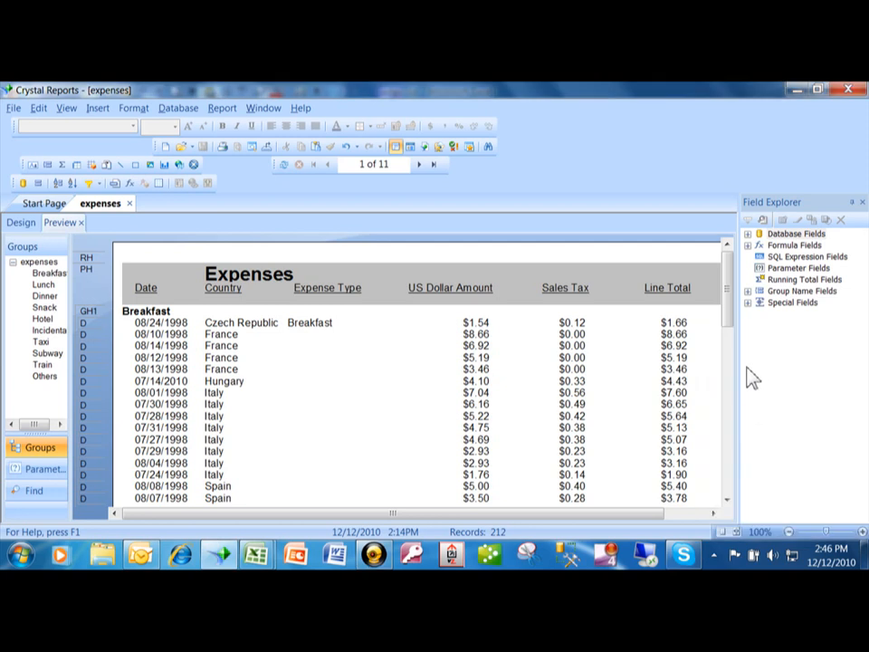
mouse_move(376, 312)
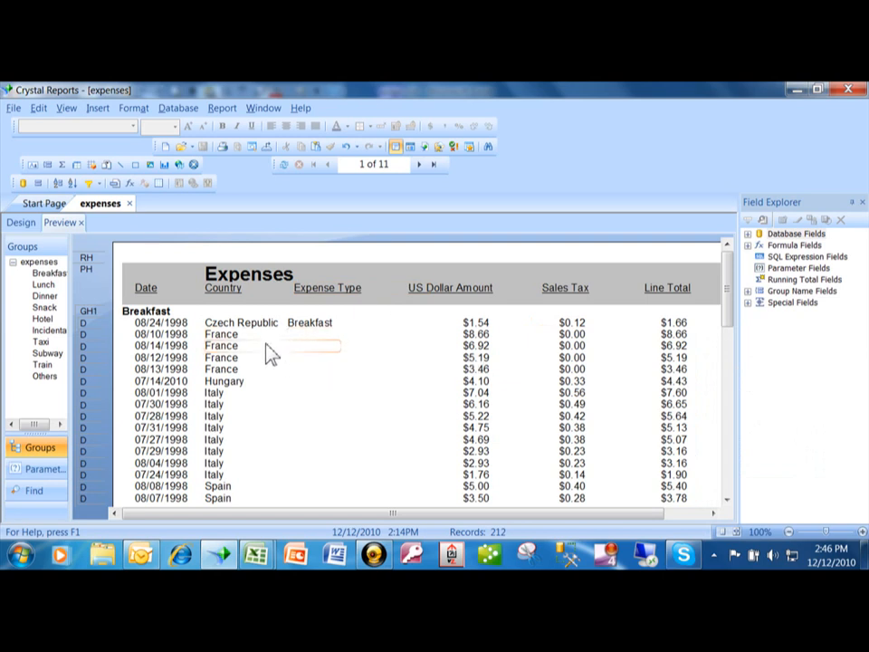
mouse_move(253, 391)
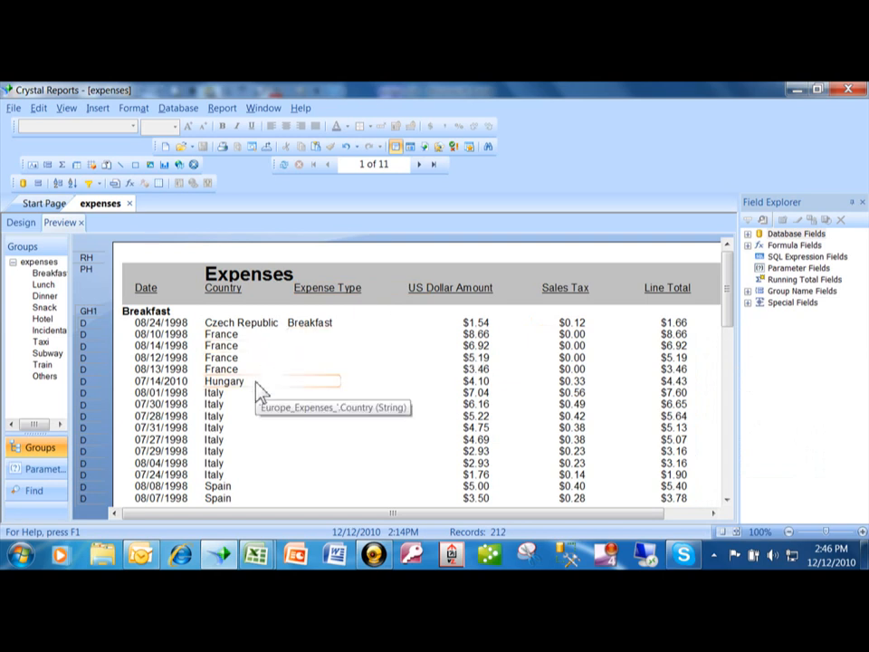
mouse_move(380, 410)
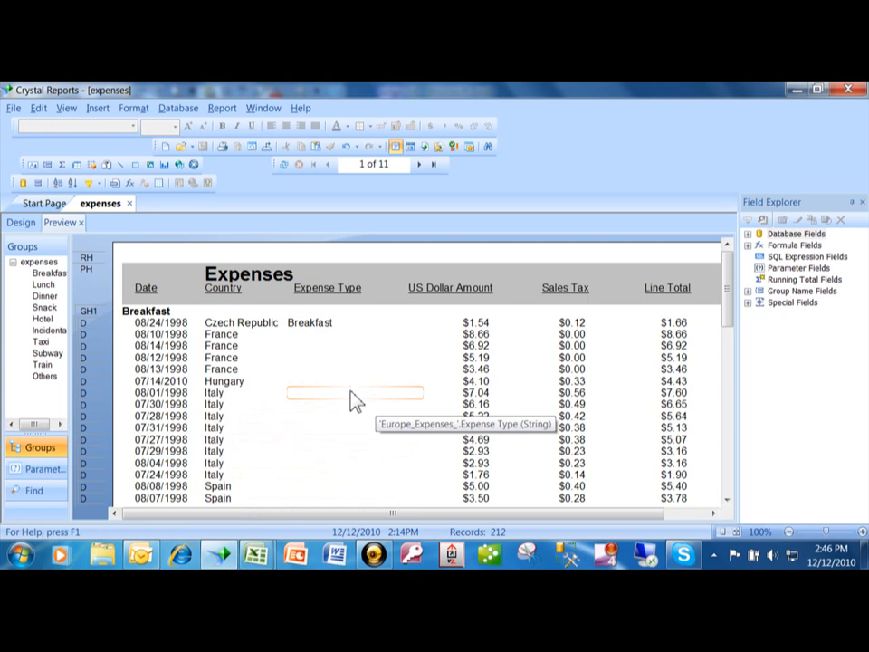
mouse_move(253, 369)
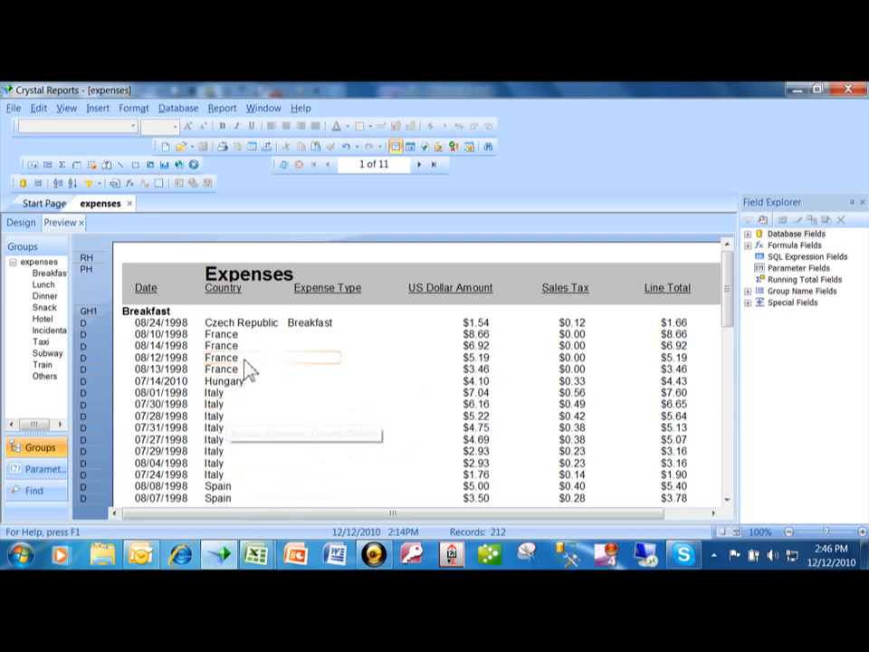
mouse_move(163, 378)
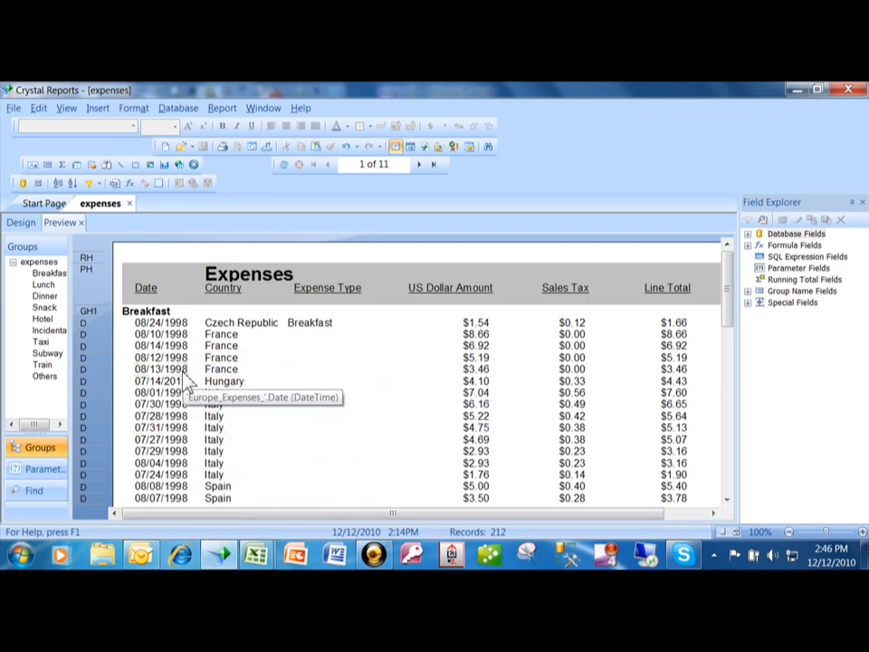
mouse_move(294, 308)
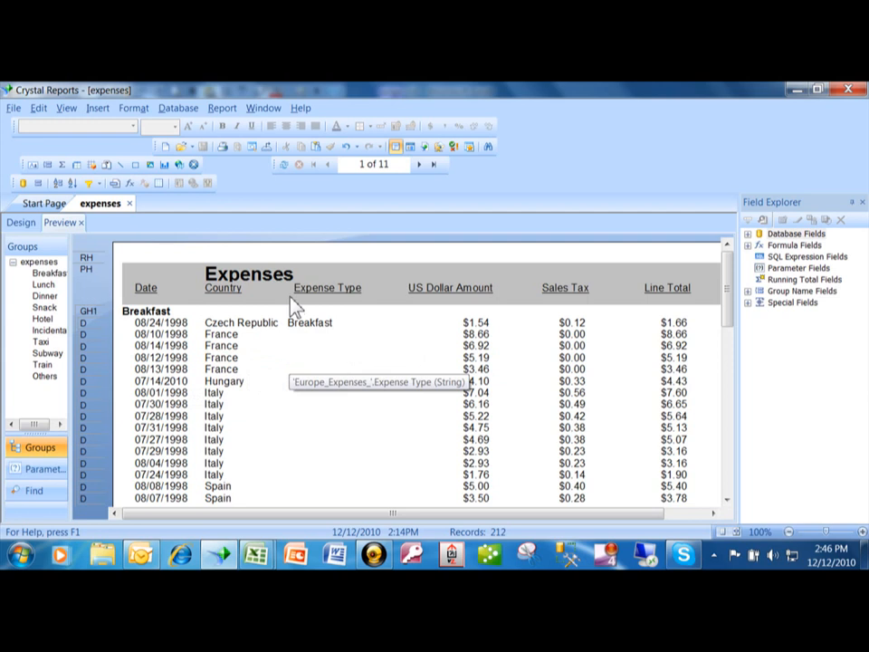
mouse_move(252, 242)
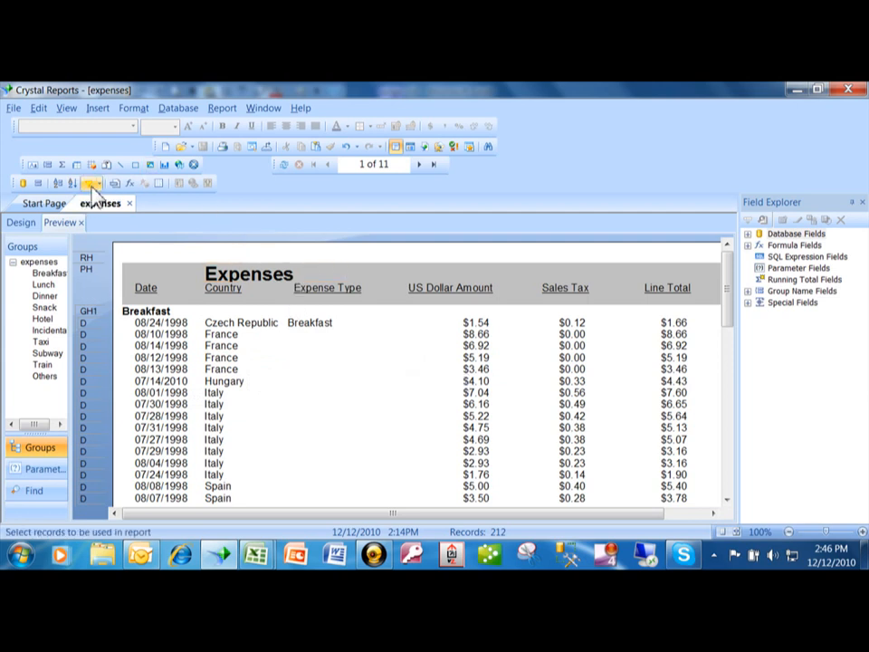
mouse_move(92, 183)
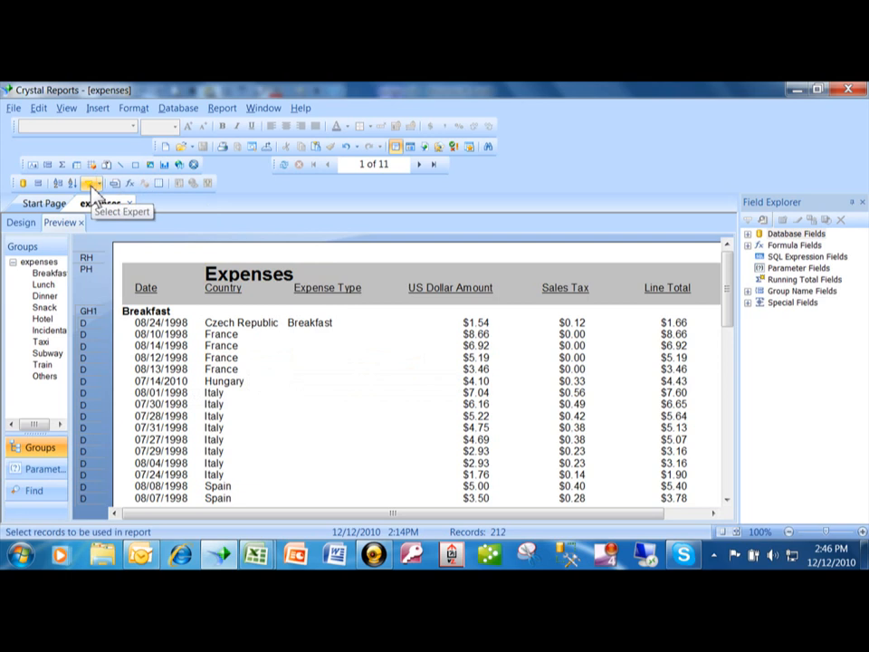
Start a Select Expert selection rule on the 'Europe_Expenses_'.Country field.
left_click(91, 183)
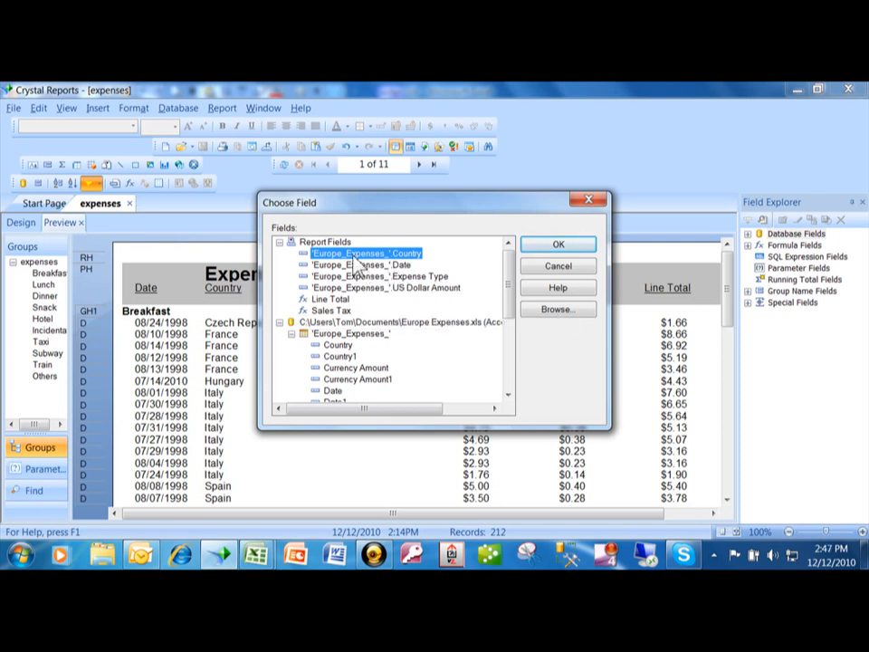
left_click(558, 243)
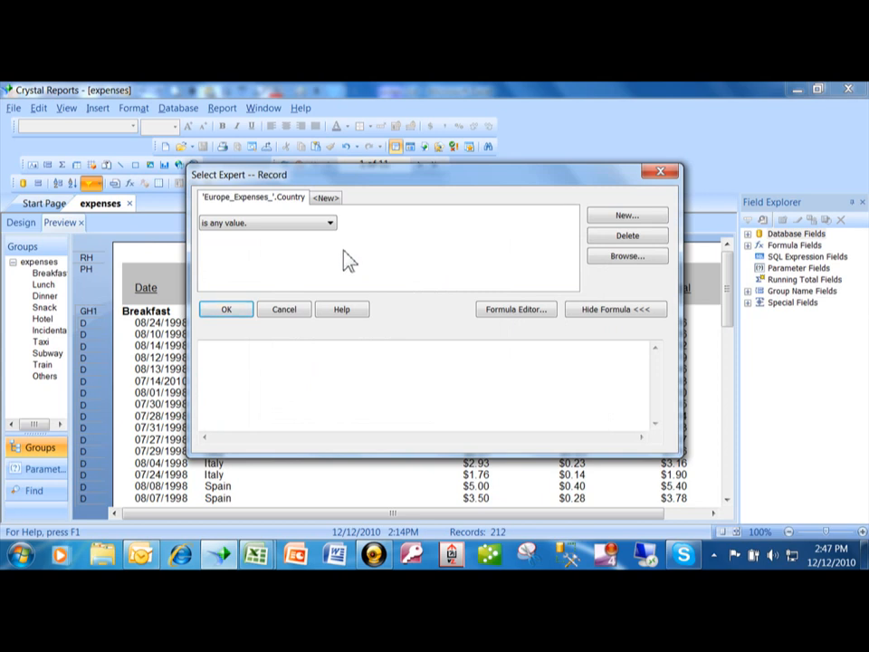
mouse_move(337, 243)
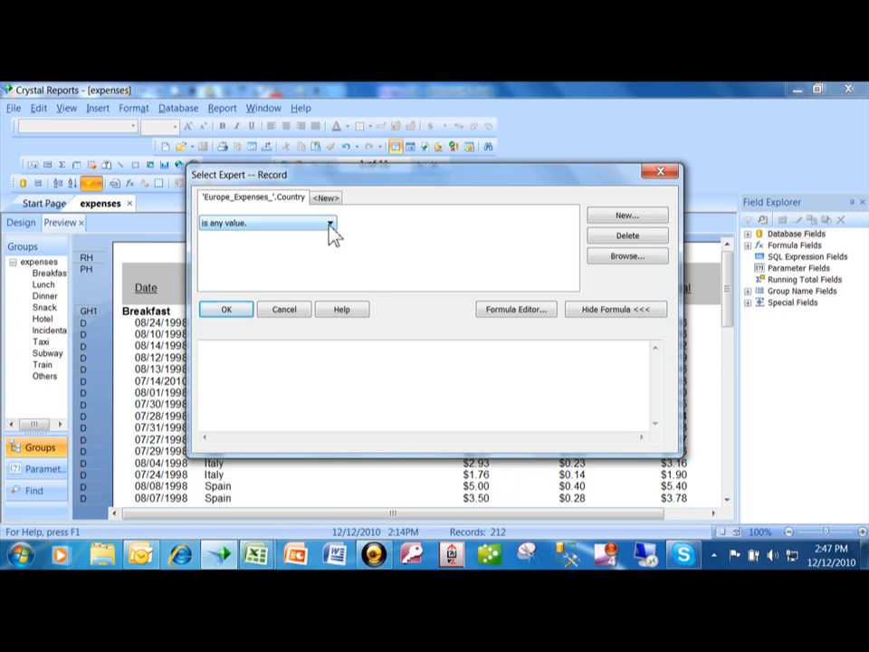
Show the Country condition list: is equal to, is one of, is between, starts with.
left_click(330, 223)
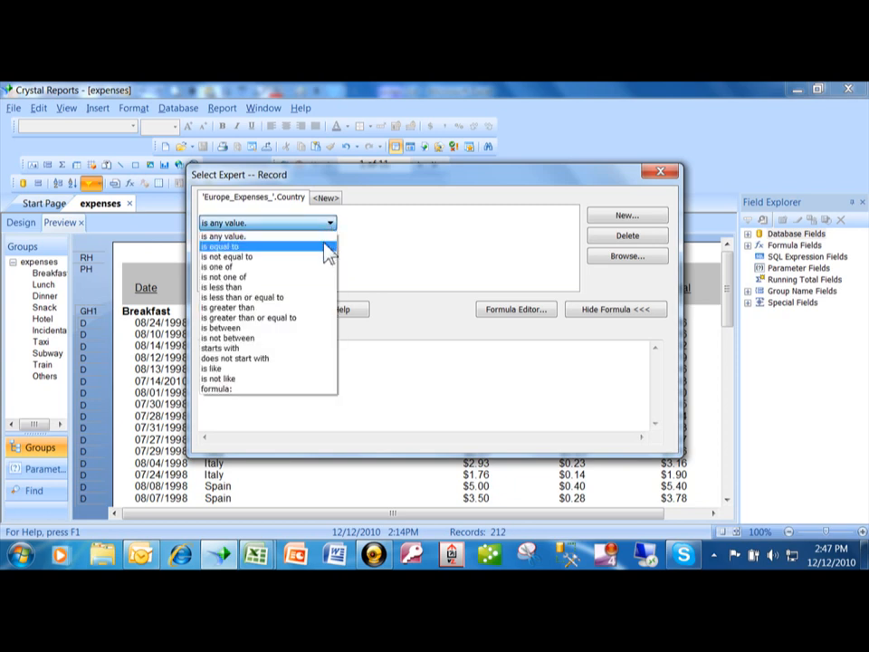
mouse_move(272, 255)
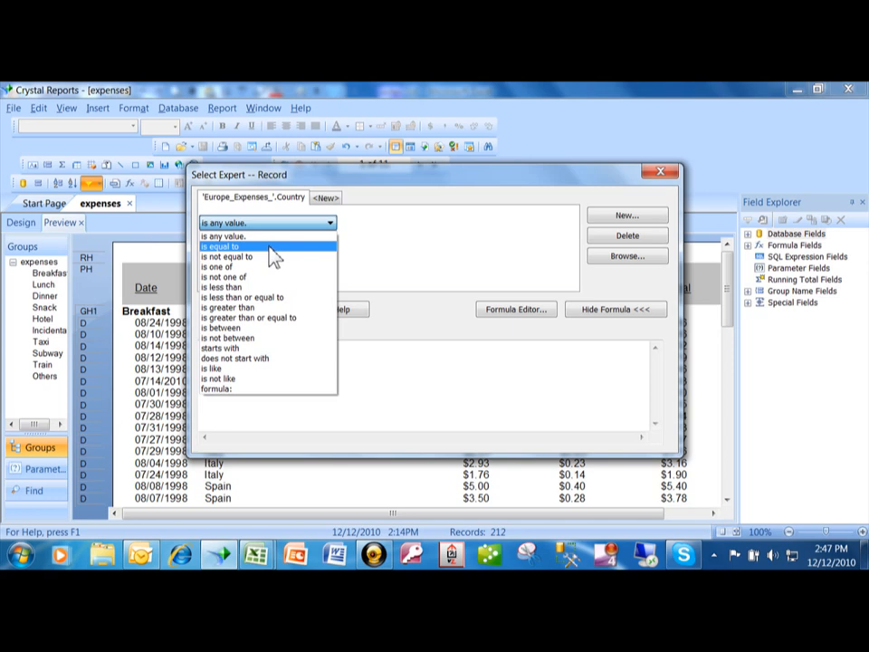
mouse_move(317, 258)
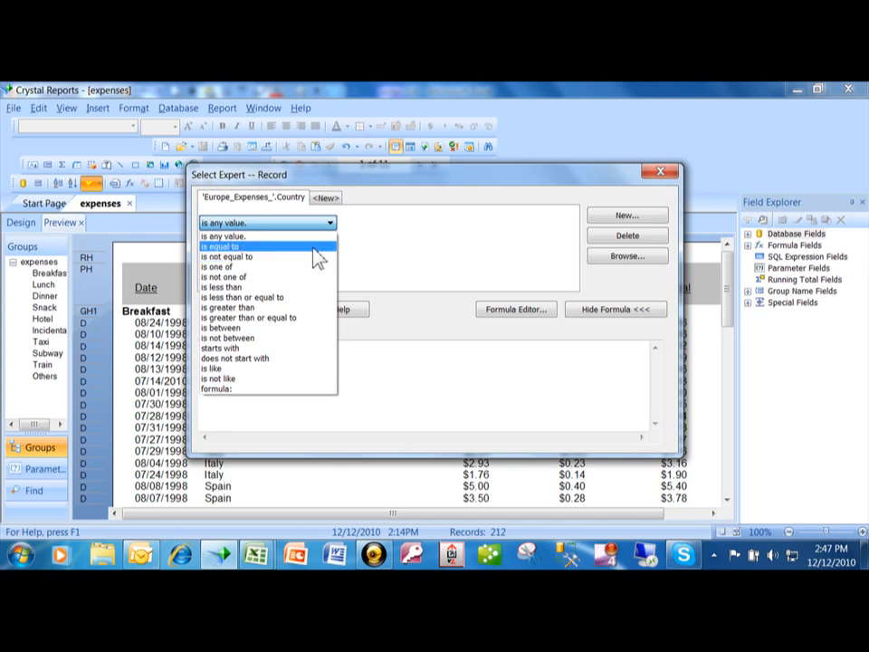
mouse_move(267, 257)
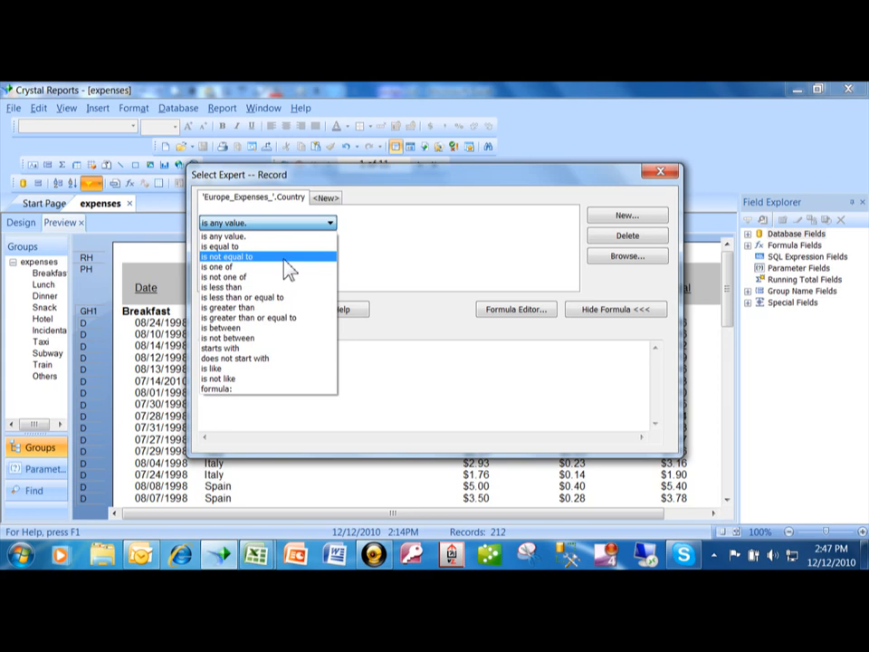
mouse_move(253, 272)
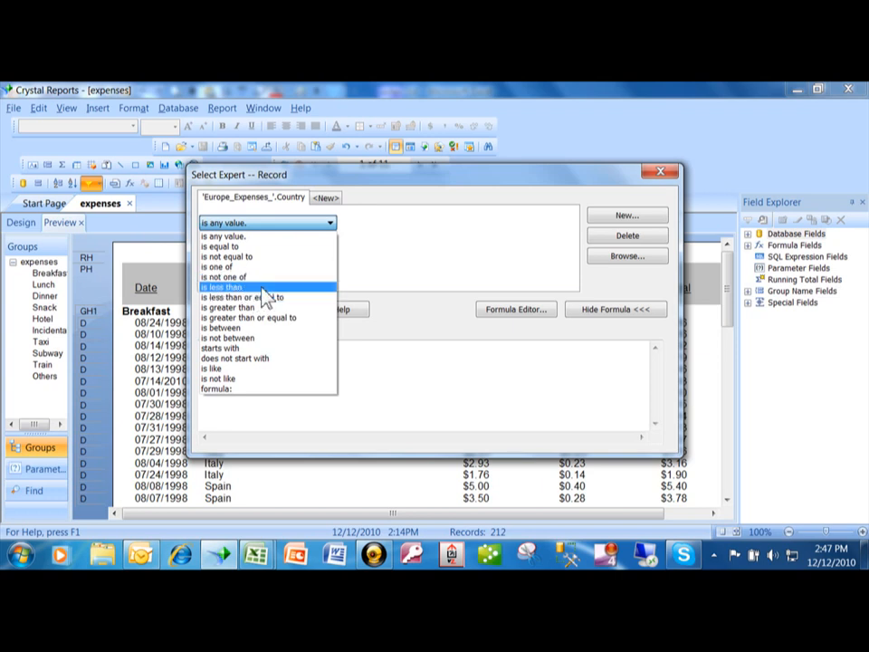
mouse_move(267, 297)
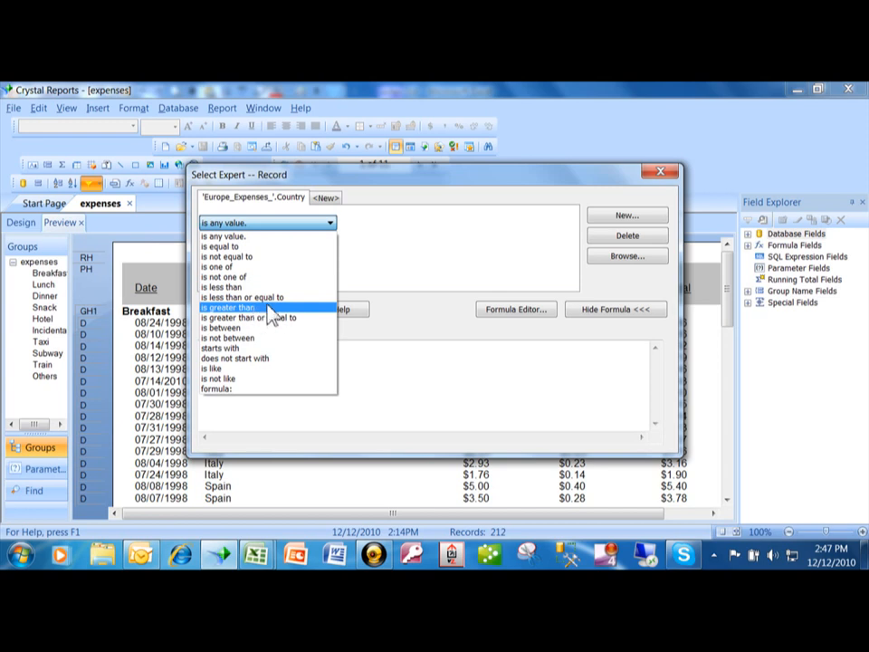
mouse_move(281, 338)
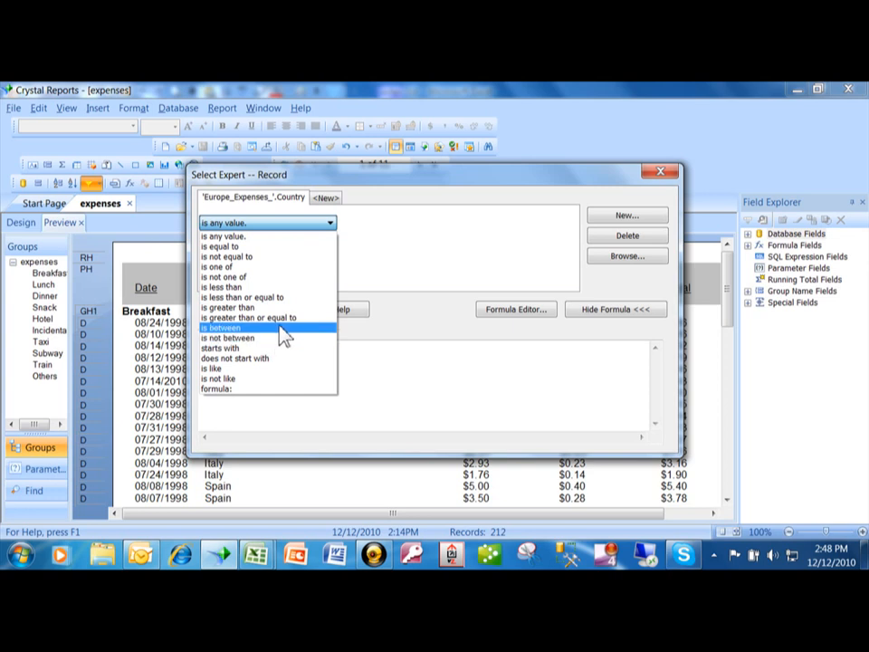
mouse_move(263, 337)
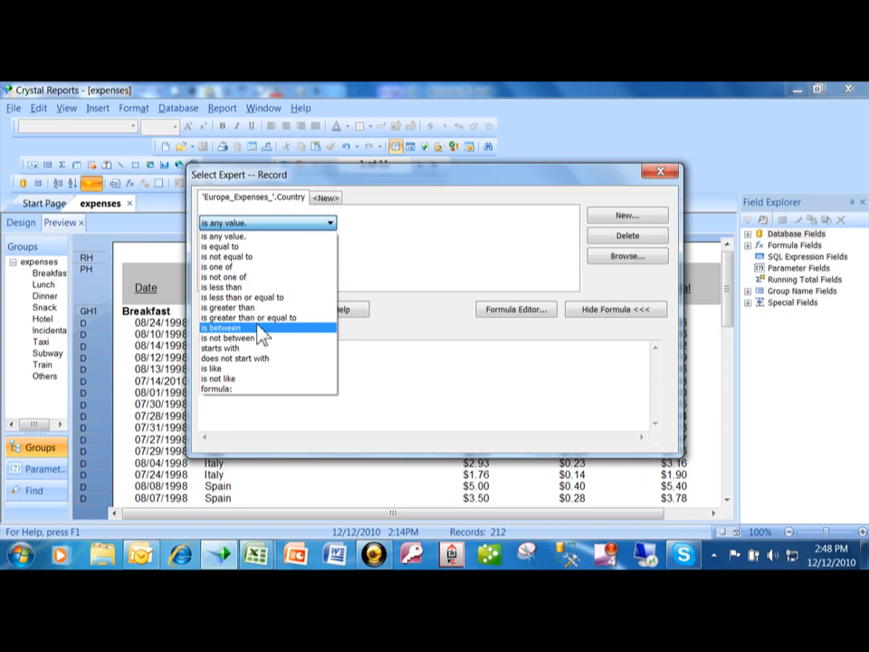
mouse_move(254, 342)
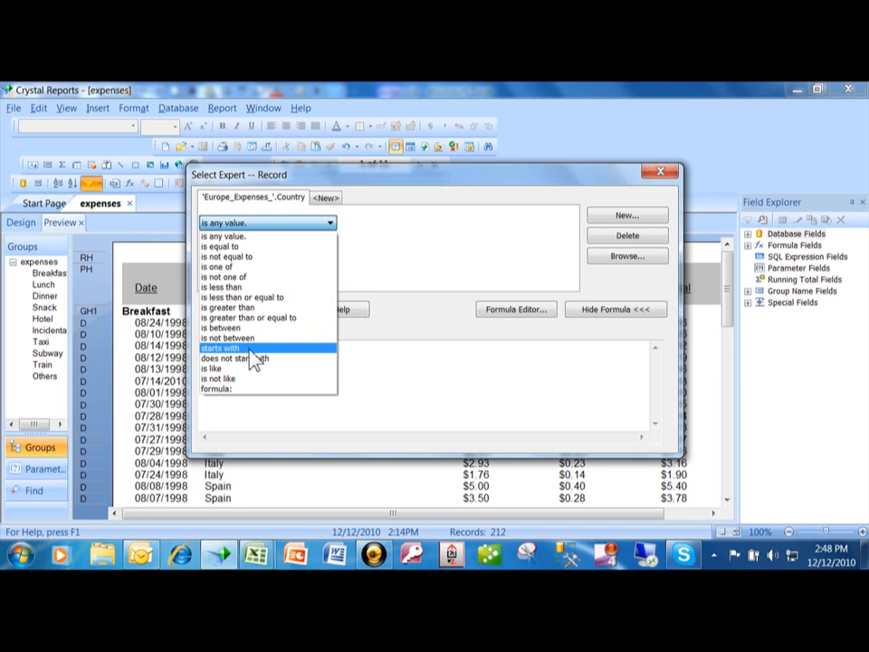
mouse_move(267, 369)
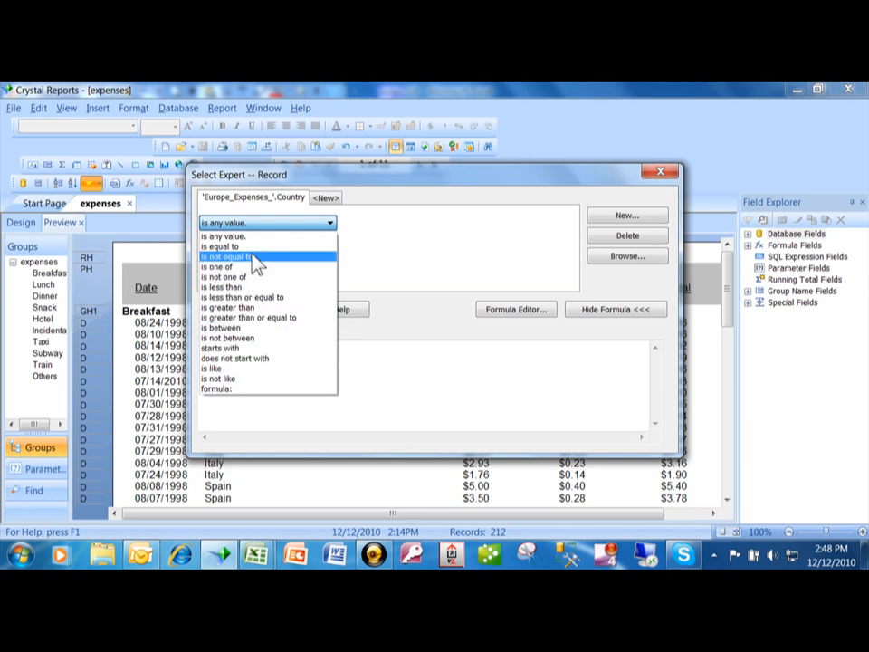
Set the Country condition to 'is equal to Italy' and confirm it.
left_click(224, 247)
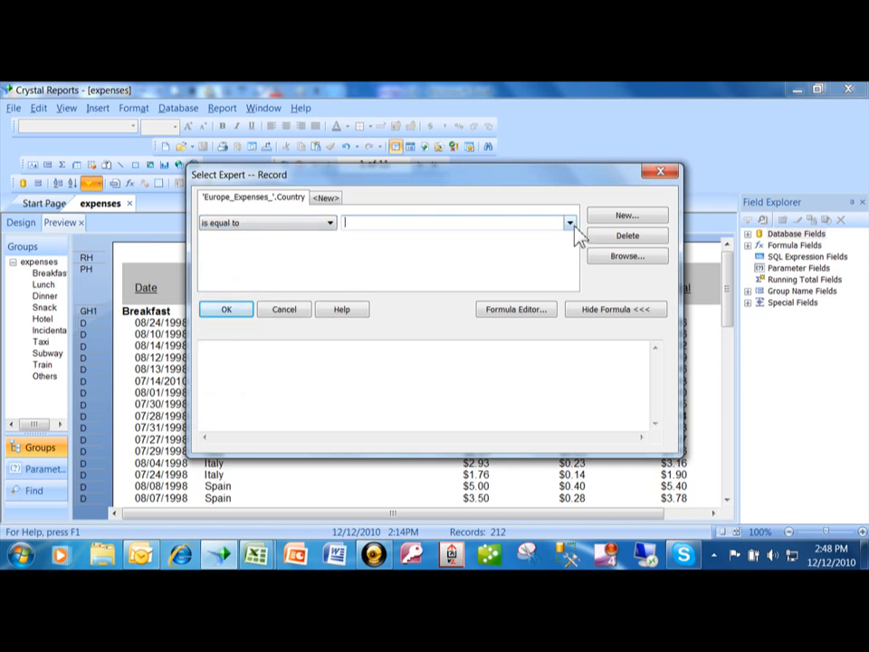
left_click(570, 223)
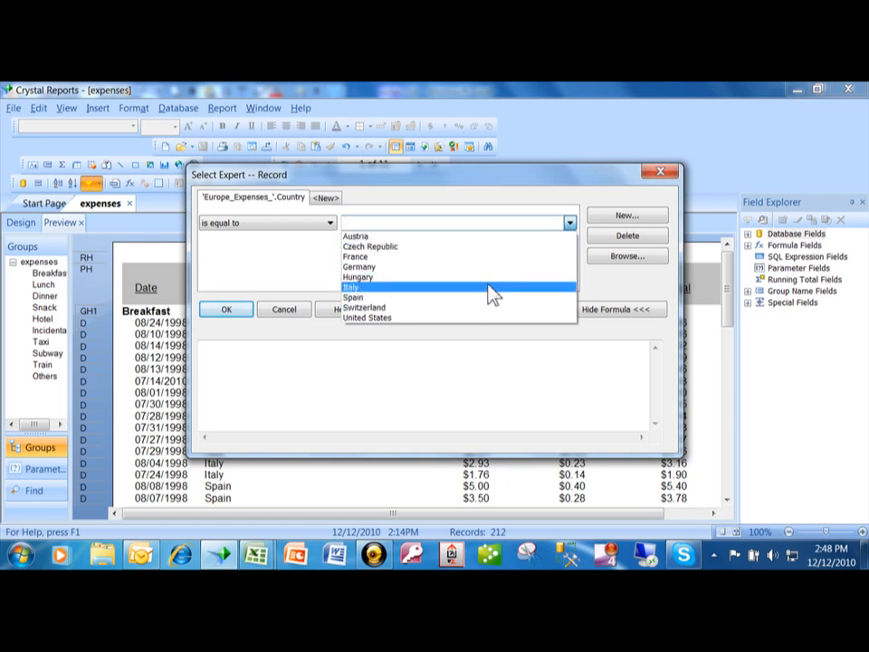
left_click(351, 286)
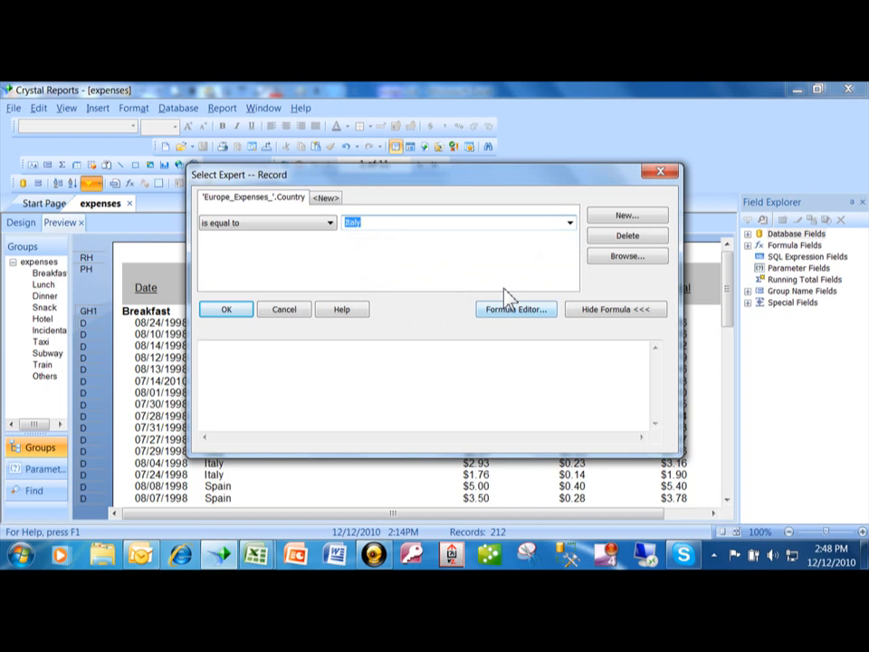
left_click(569, 223)
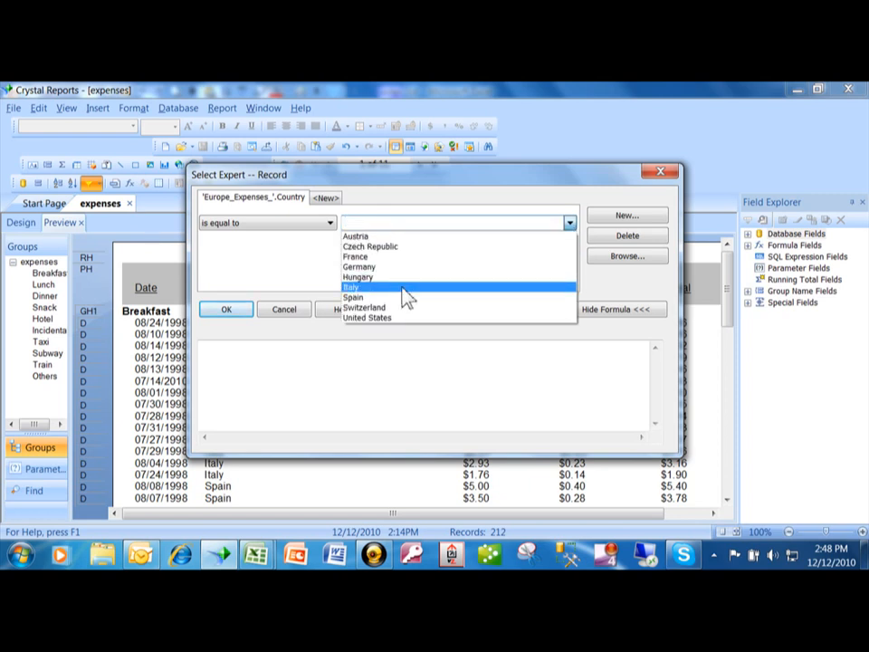
left_click(351, 287)
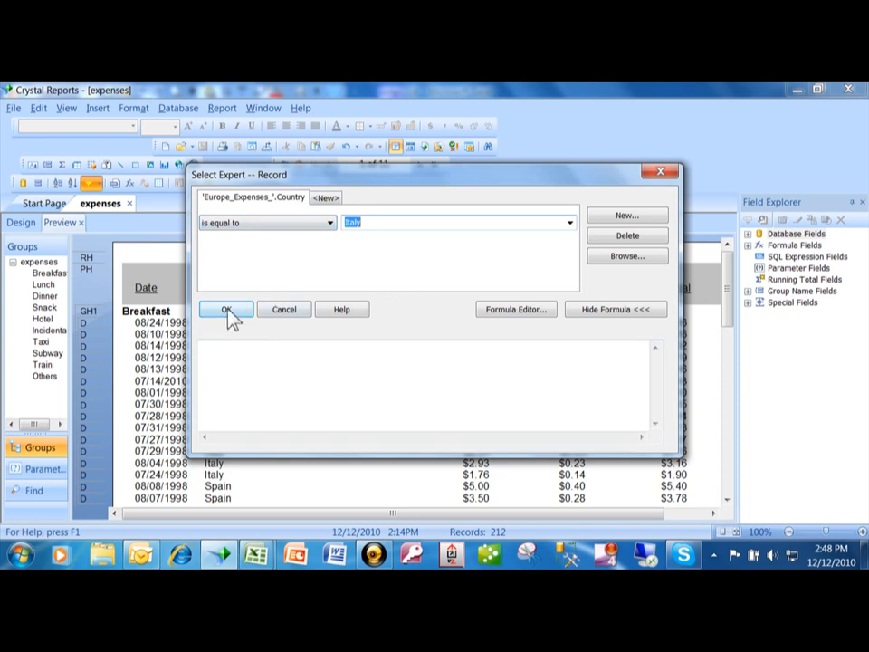
left_click(225, 309)
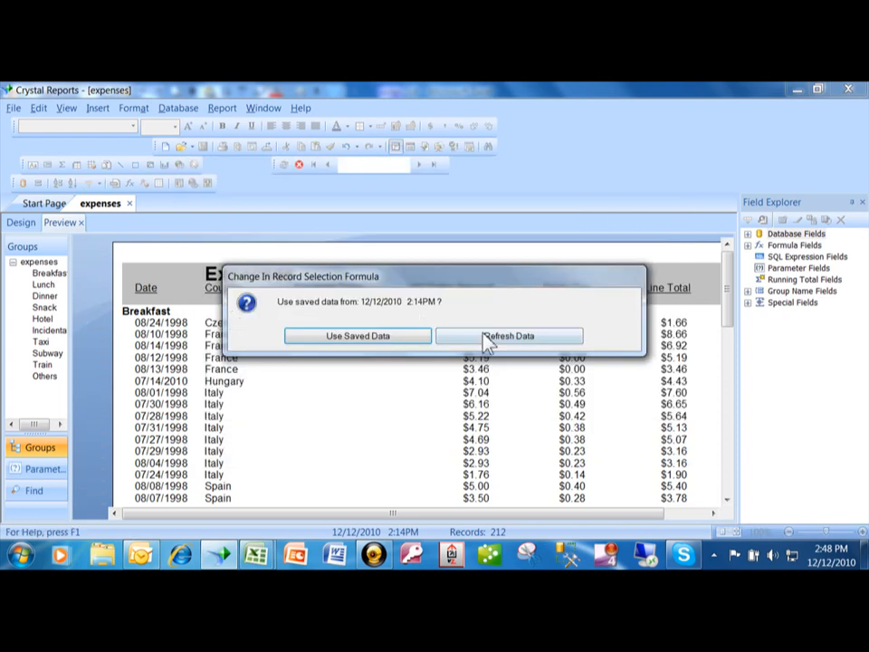
Refresh the data and browse pages of the 74 Italy-only records.
left_click(508, 336)
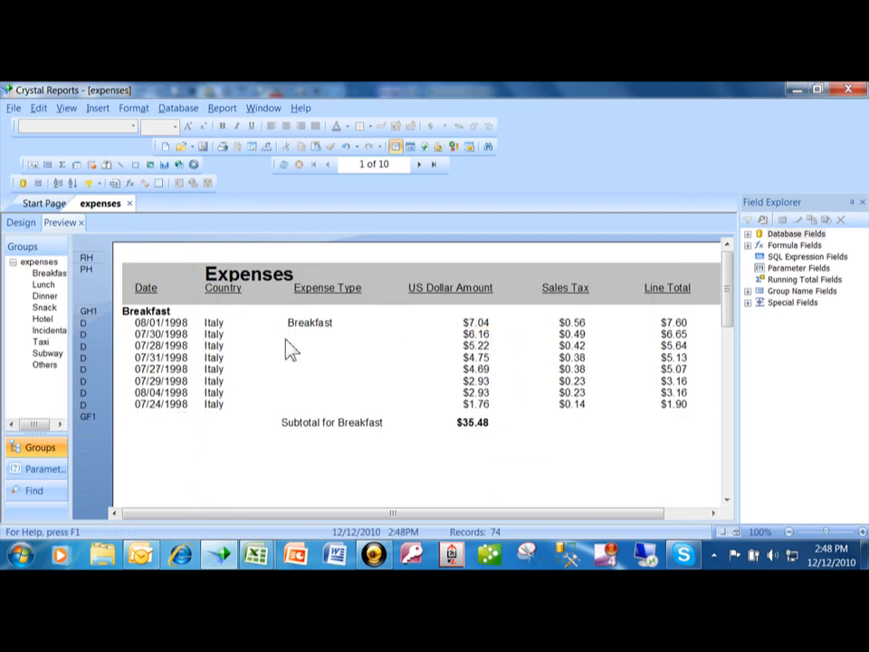
left_click(417, 164)
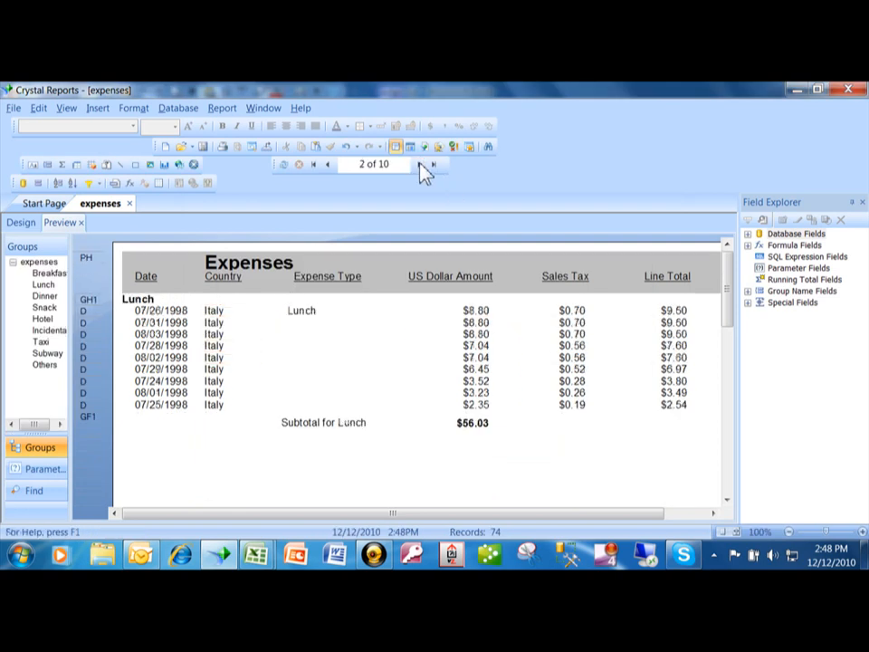
left_click(420, 164)
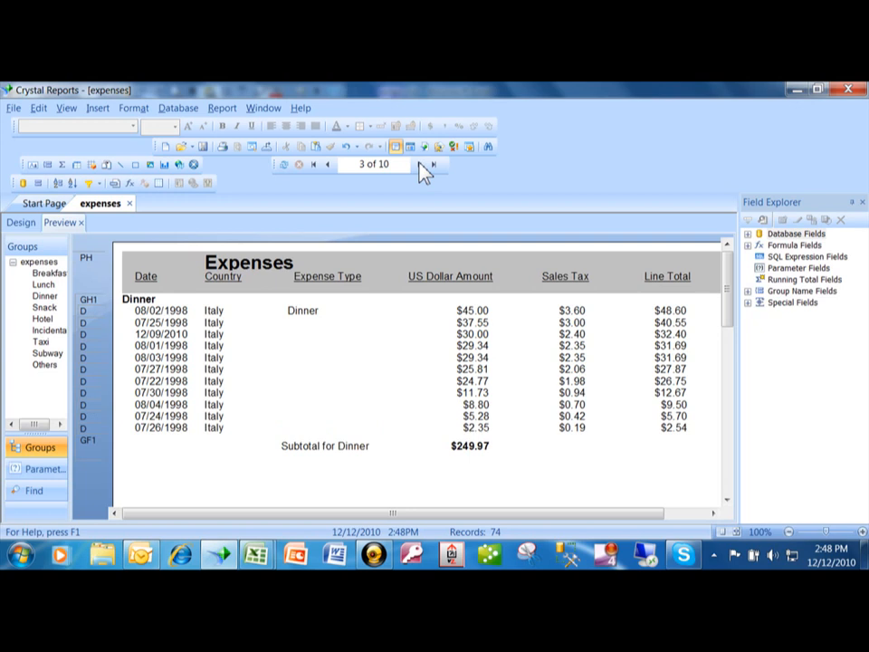
left_click(328, 164)
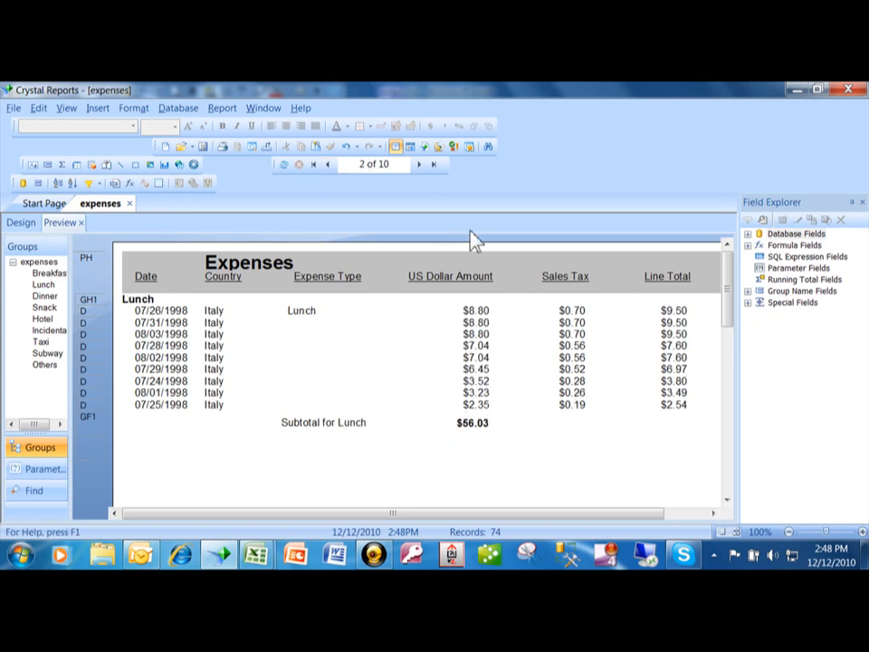
mouse_move(489, 269)
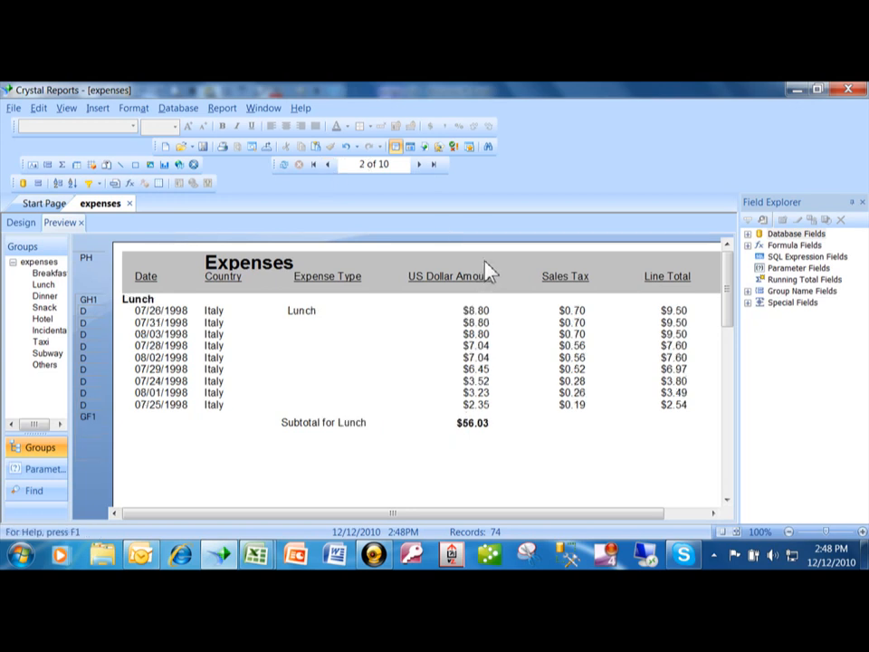
mouse_move(168, 209)
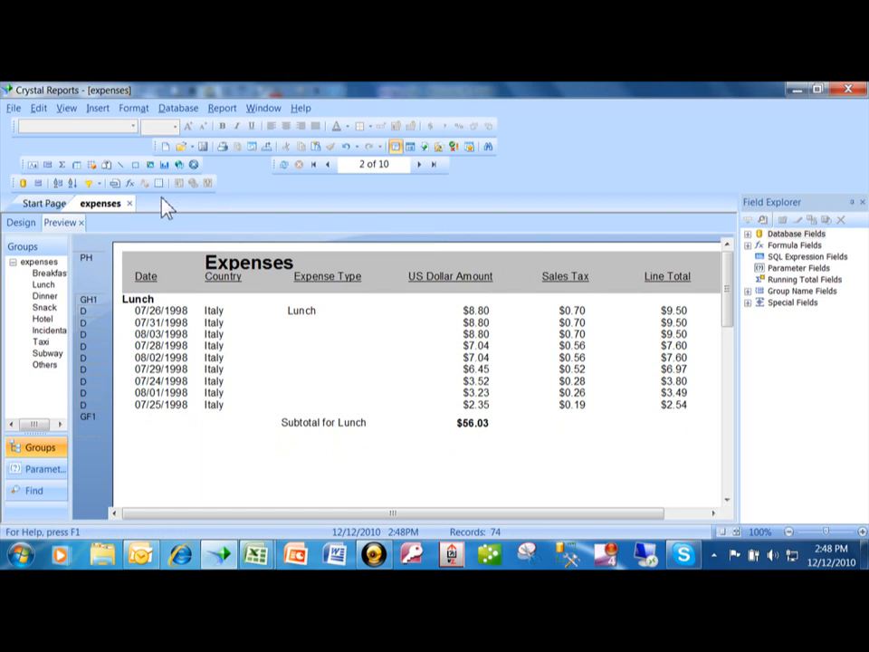
mouse_move(90, 183)
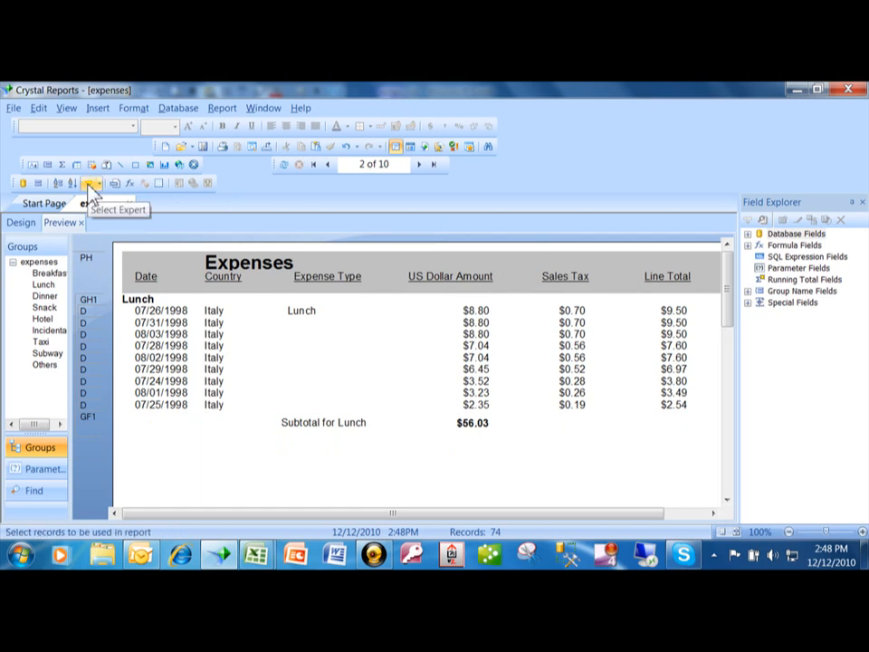
Change the Country condition to 'is one of' France, Italy and Spain.
left_click(91, 183)
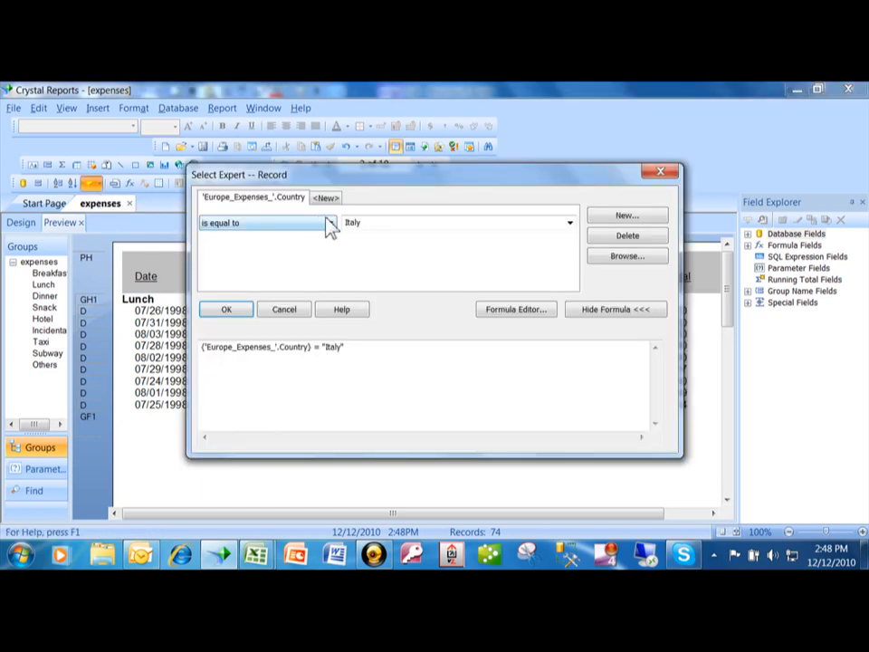
left_click(330, 223)
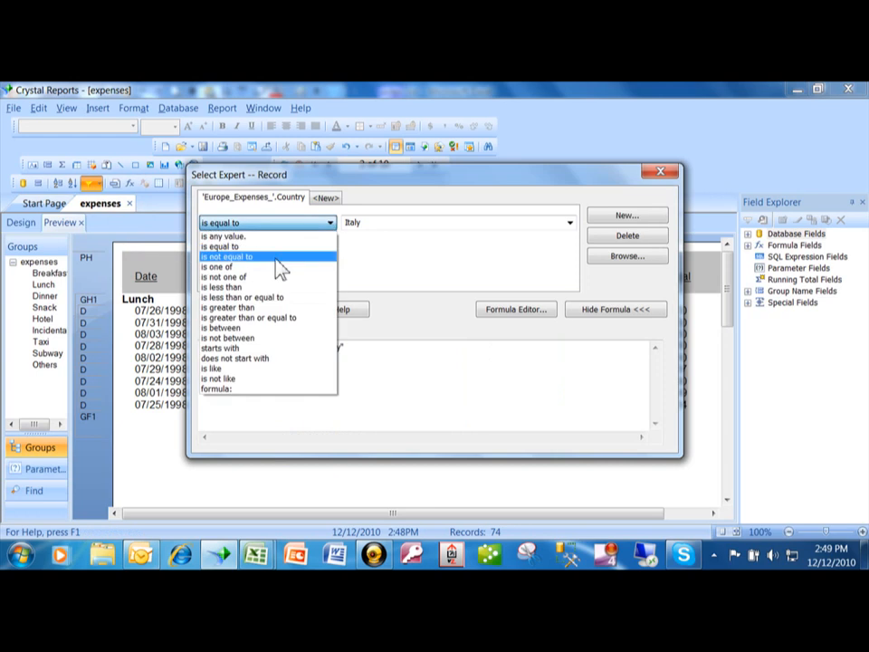
mouse_move(267, 267)
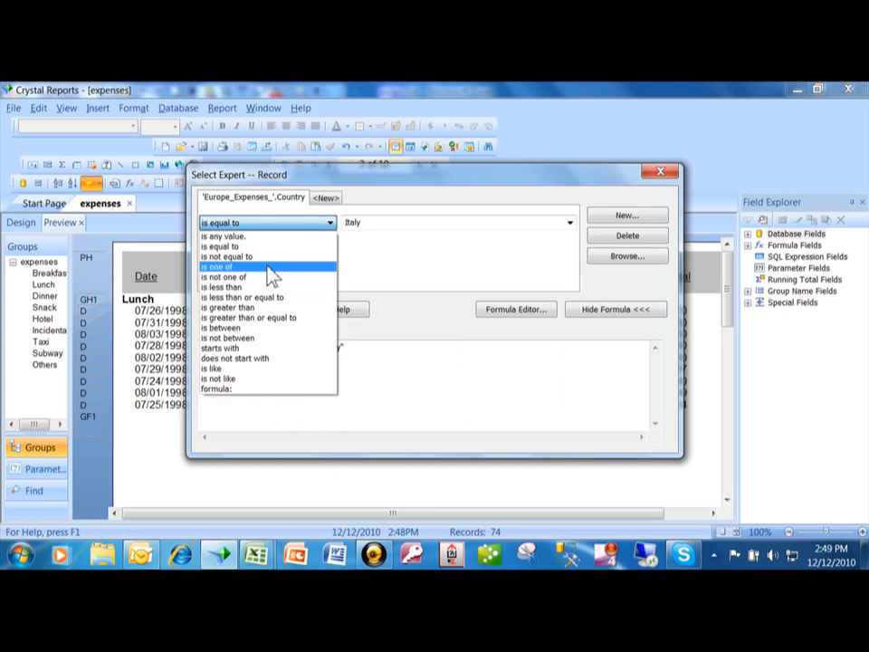
left_click(217, 266)
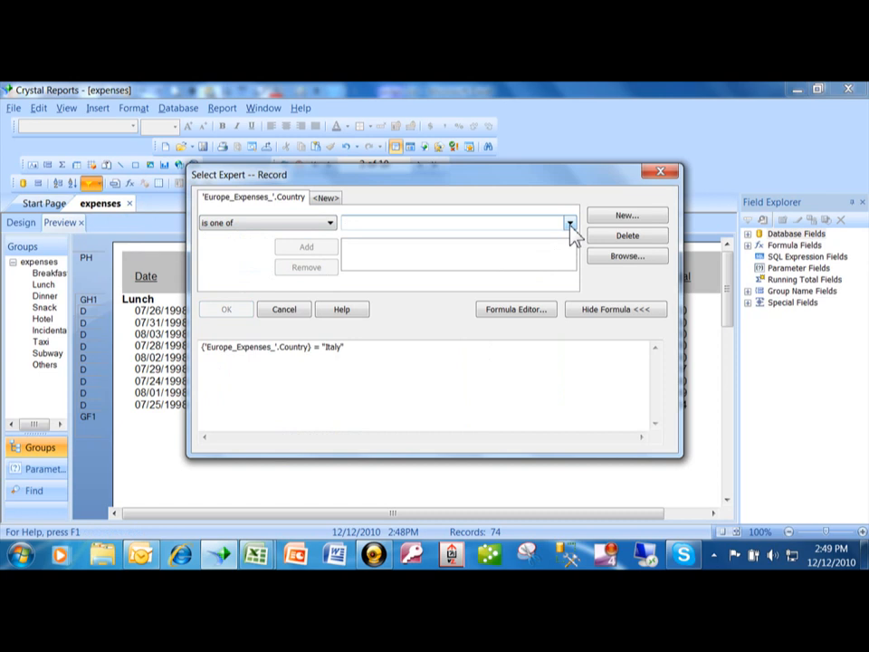
left_click(570, 222)
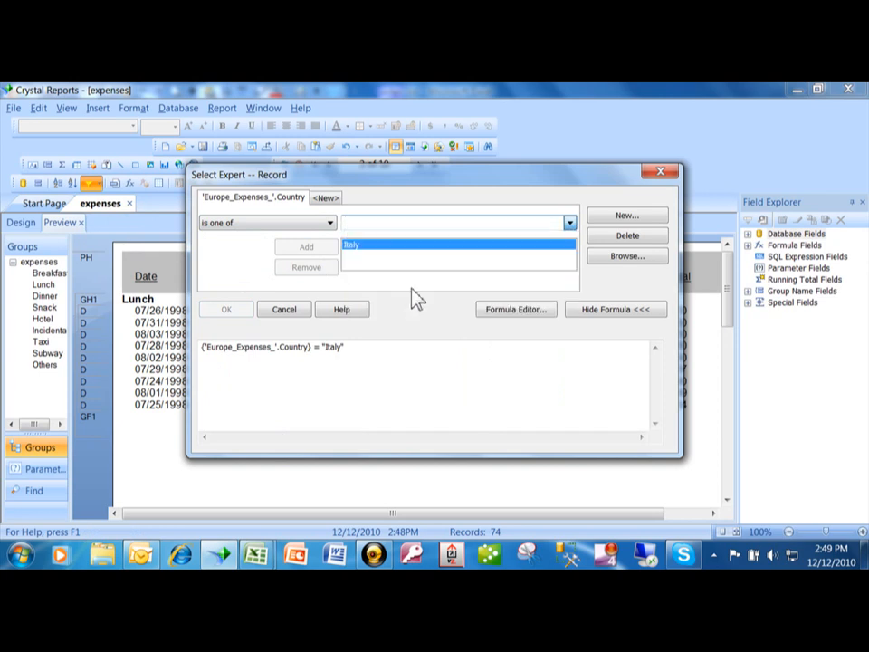
left_click(569, 223)
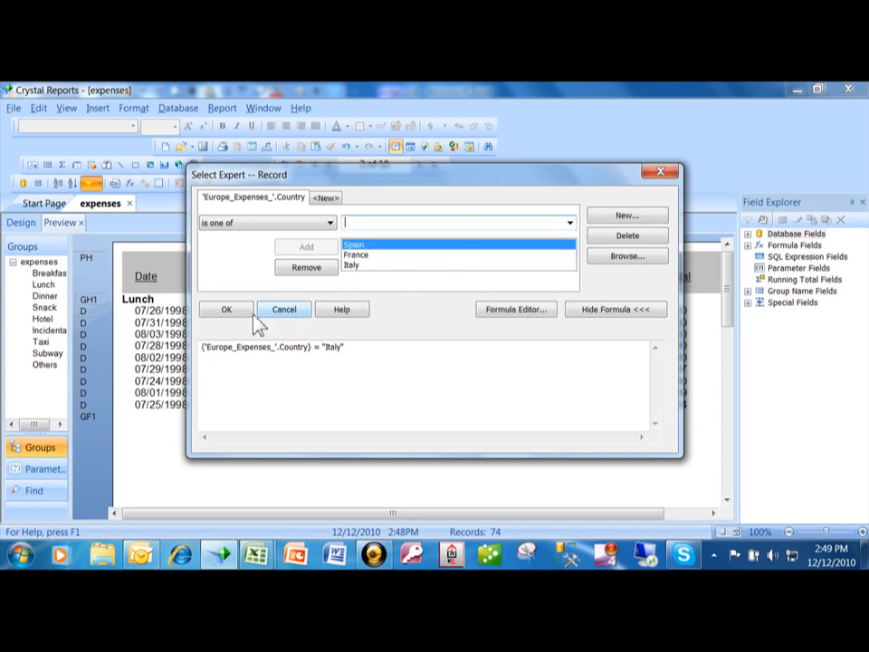
left_click(226, 309)
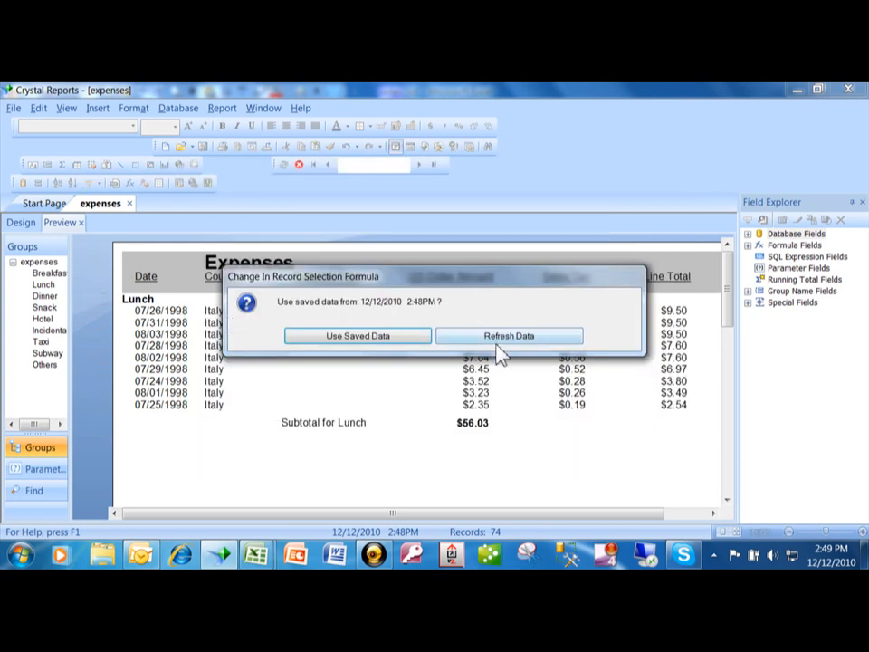
Refresh the data to list the 121 France, Italy and Spain records.
left_click(509, 336)
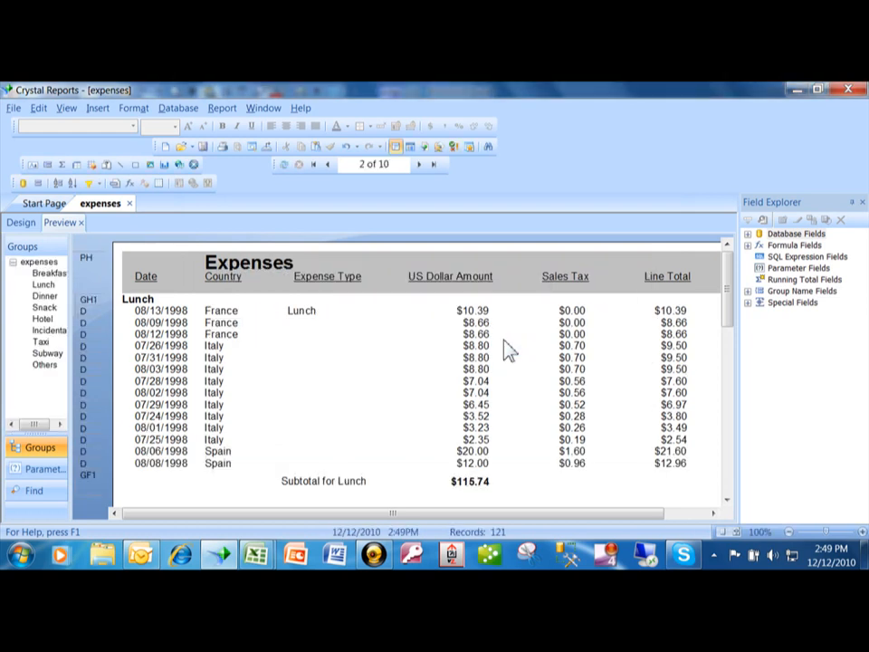
mouse_move(230, 371)
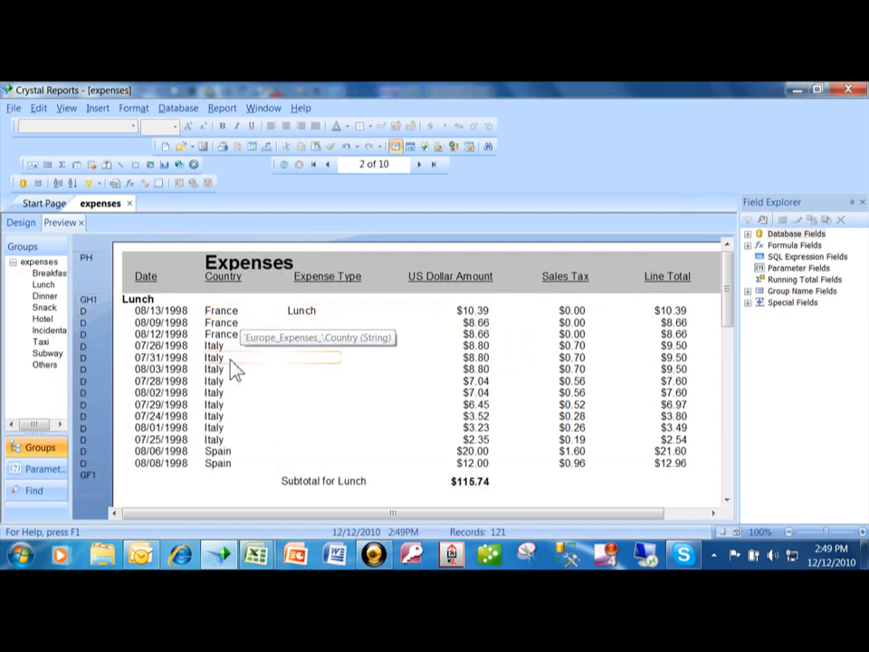
mouse_move(494, 353)
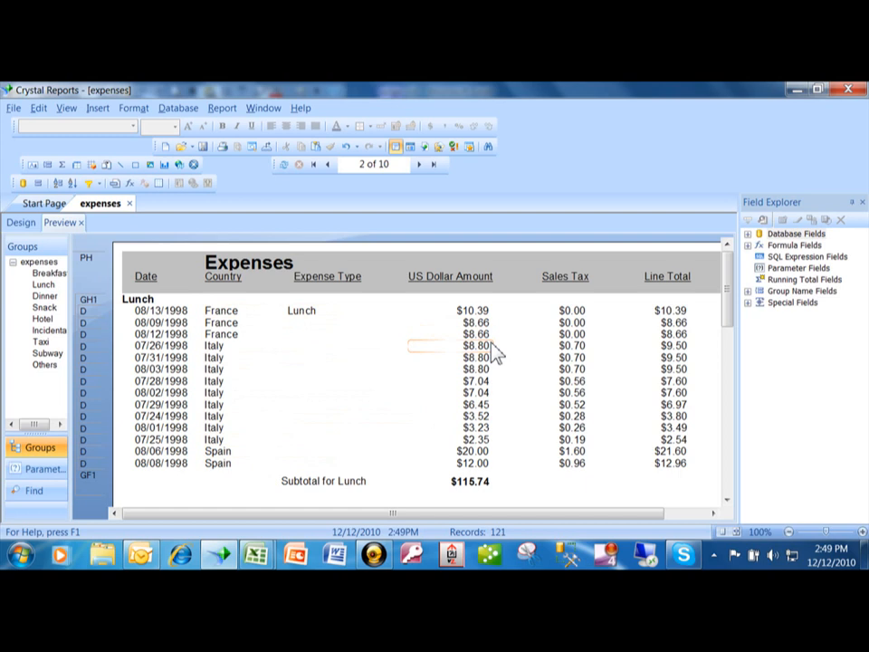
mouse_move(470, 322)
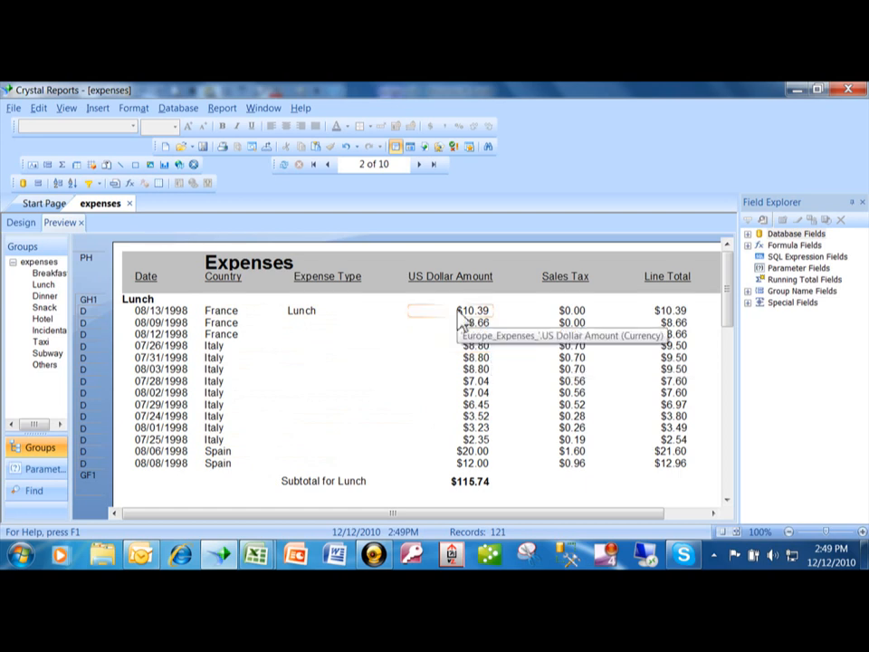
mouse_move(224, 276)
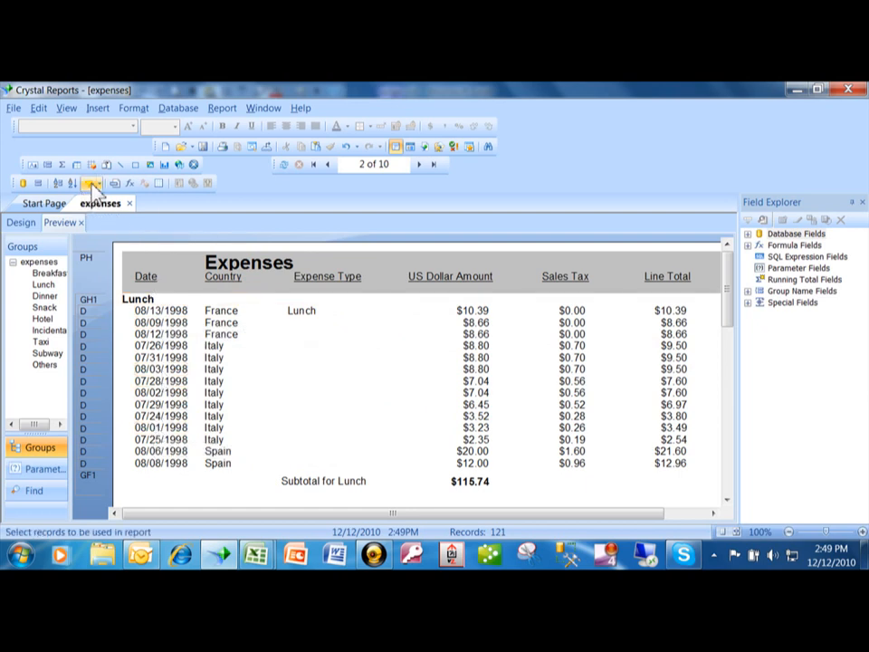
Add a second selection condition on the 'Europe_Expenses_'.Date field.
left_click(93, 183)
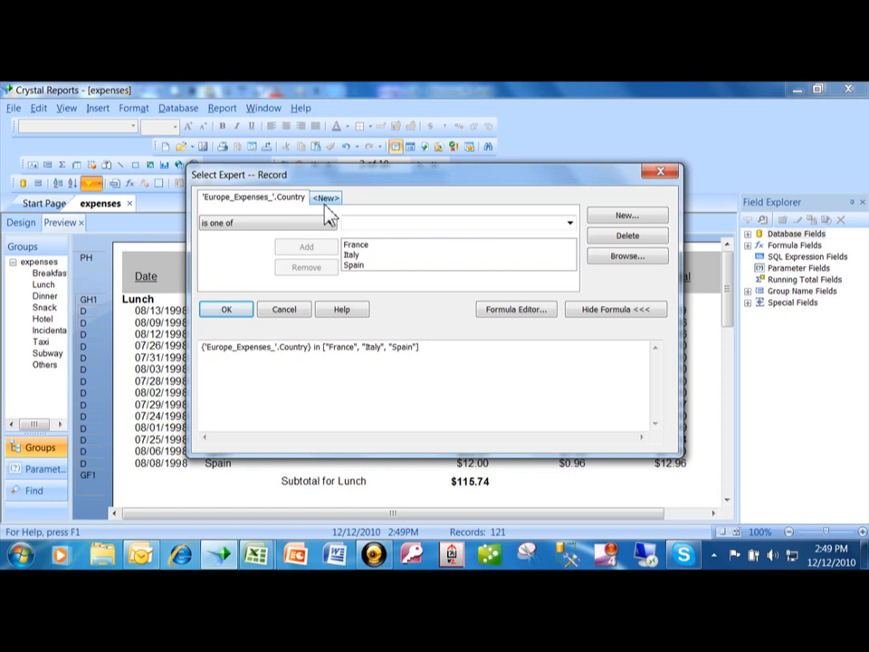
mouse_move(357, 210)
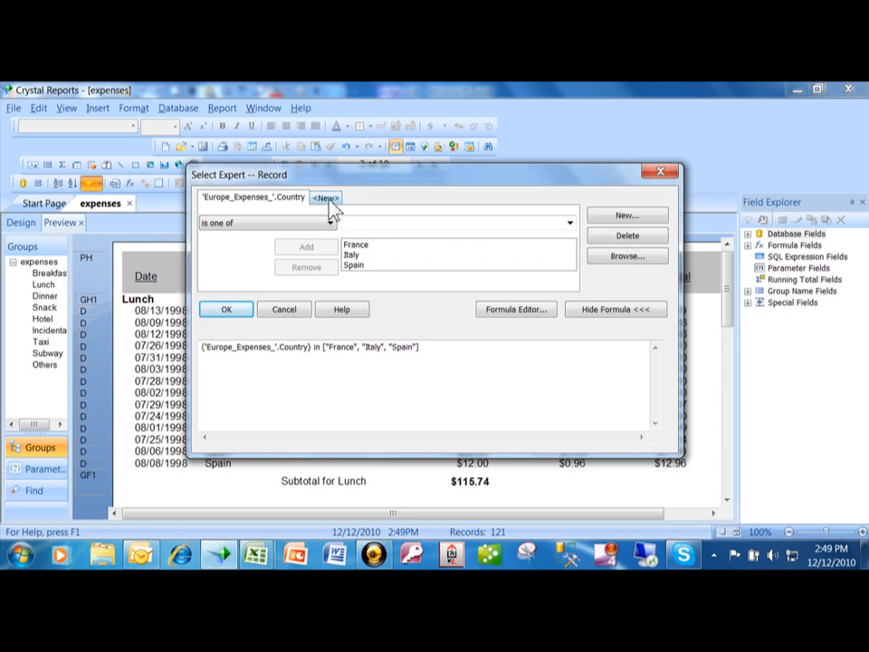
mouse_move(330, 210)
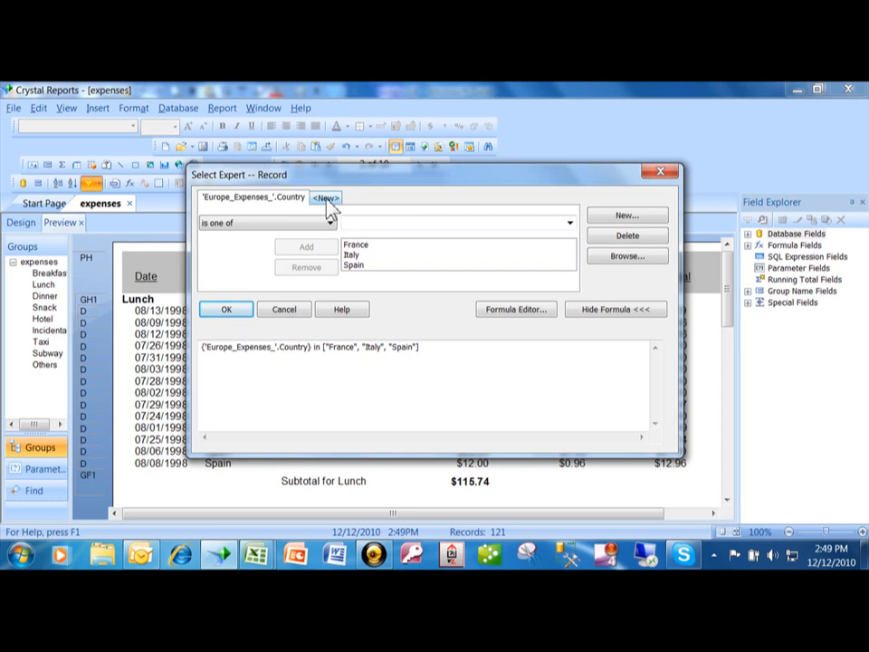
mouse_move(626, 215)
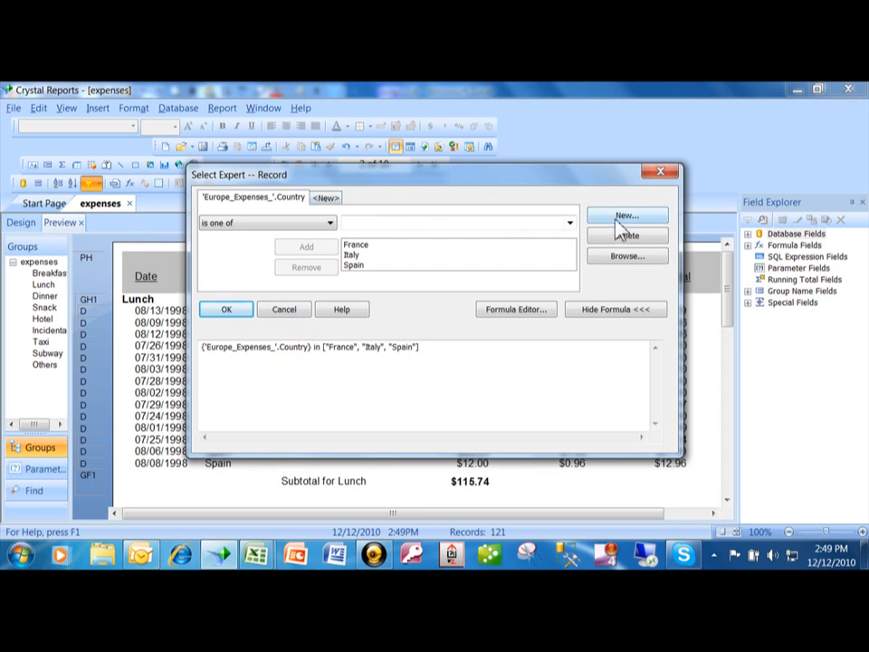
mouse_move(389, 216)
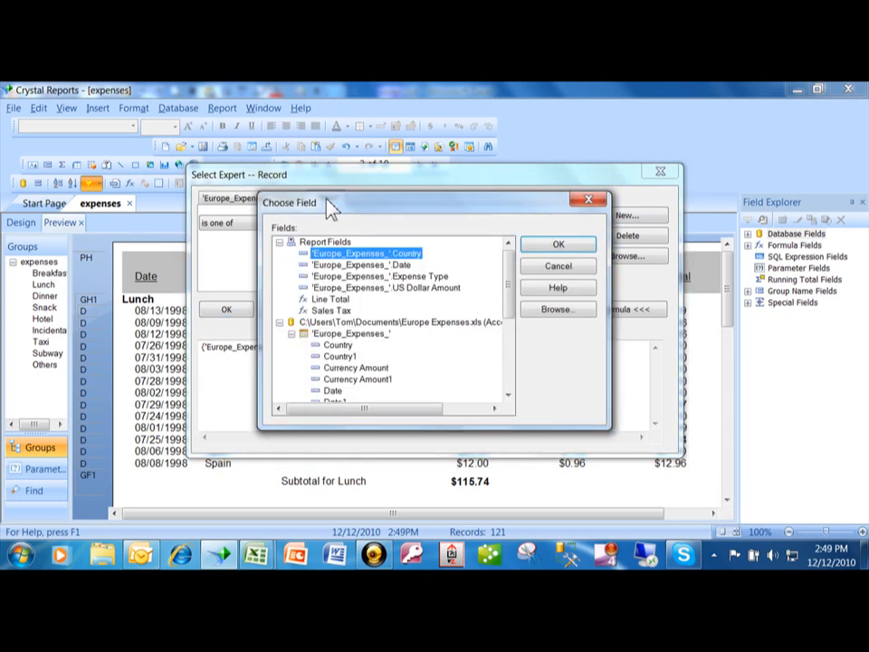
mouse_move(497, 254)
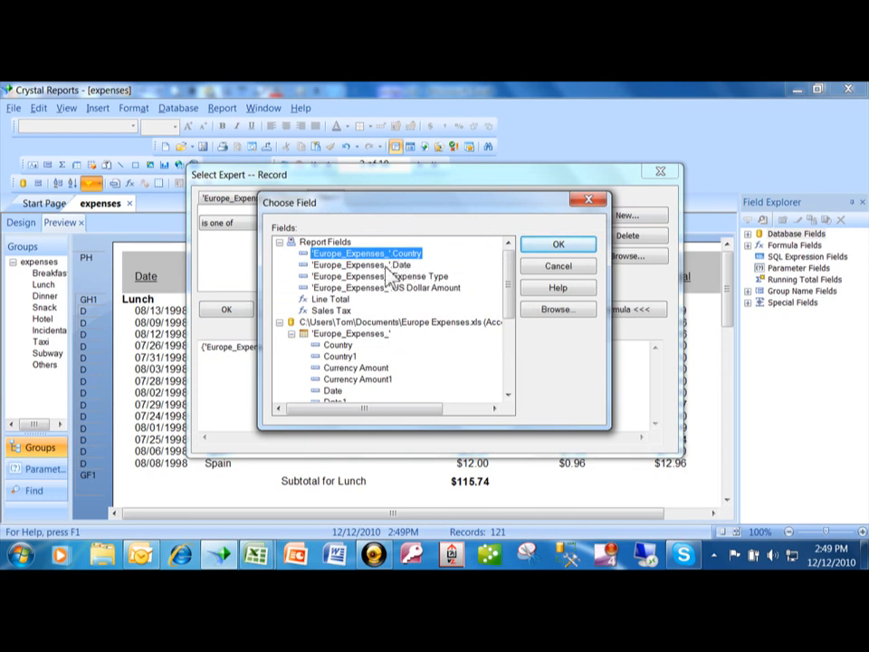
left_click(557, 244)
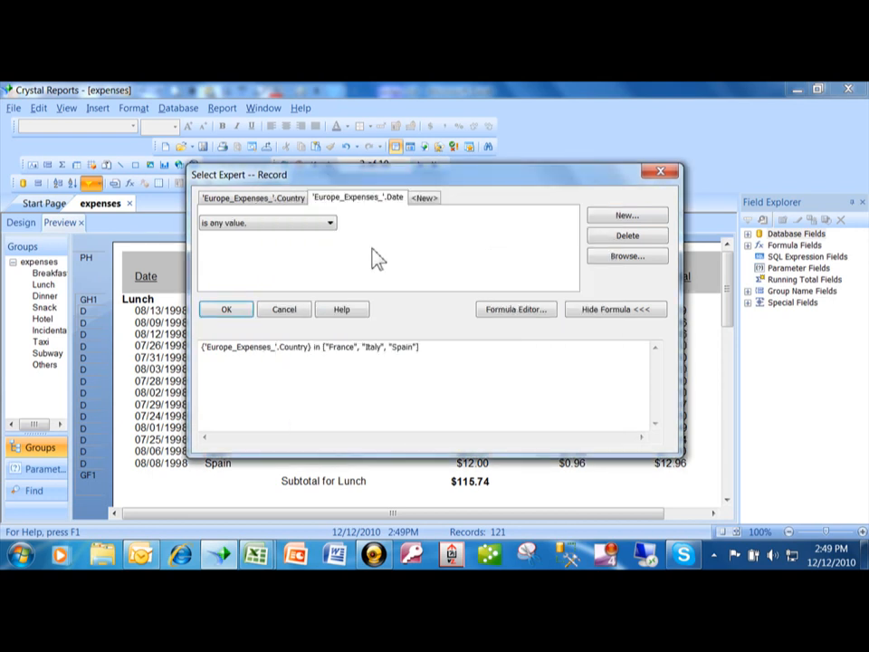
Set the Date condition to 'is between', leaving both bounds blank.
left_click(330, 222)
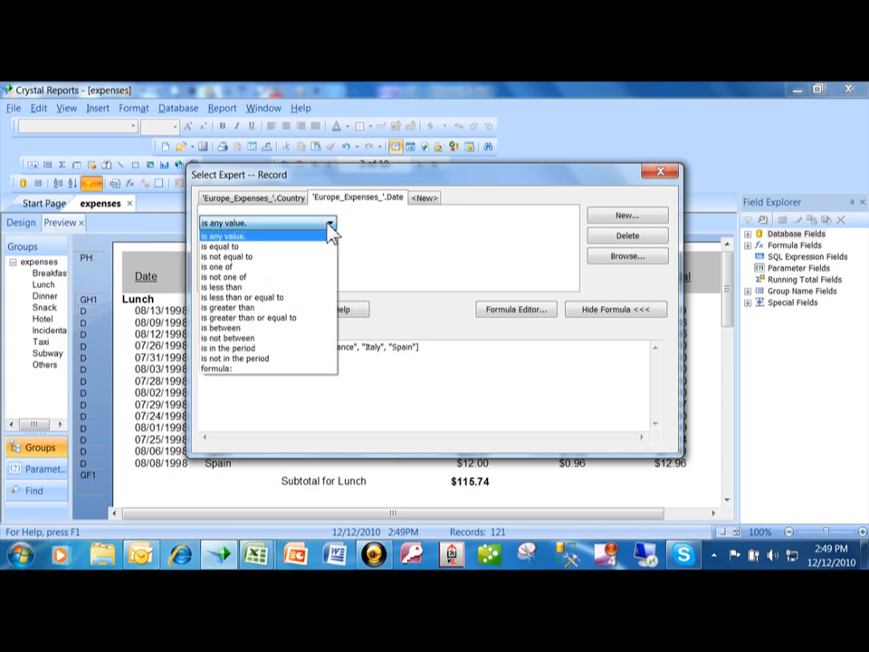
mouse_move(384, 256)
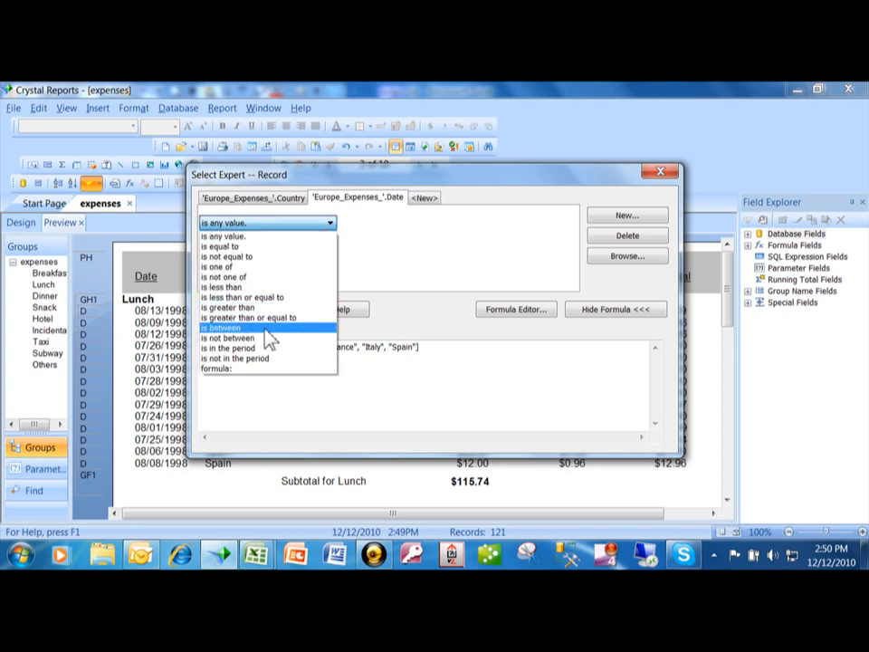
mouse_move(271, 297)
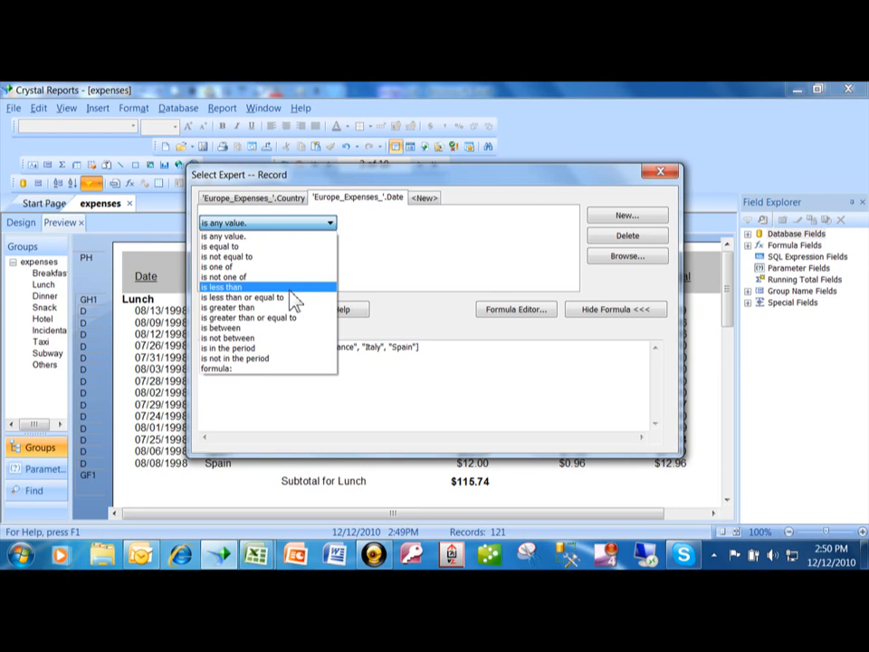
mouse_move(253, 307)
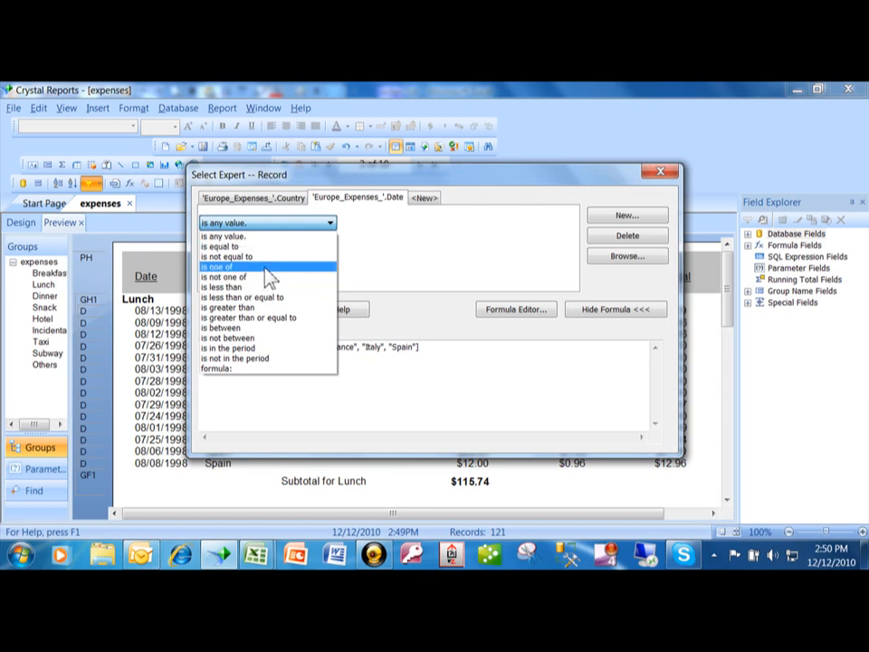
mouse_move(266, 337)
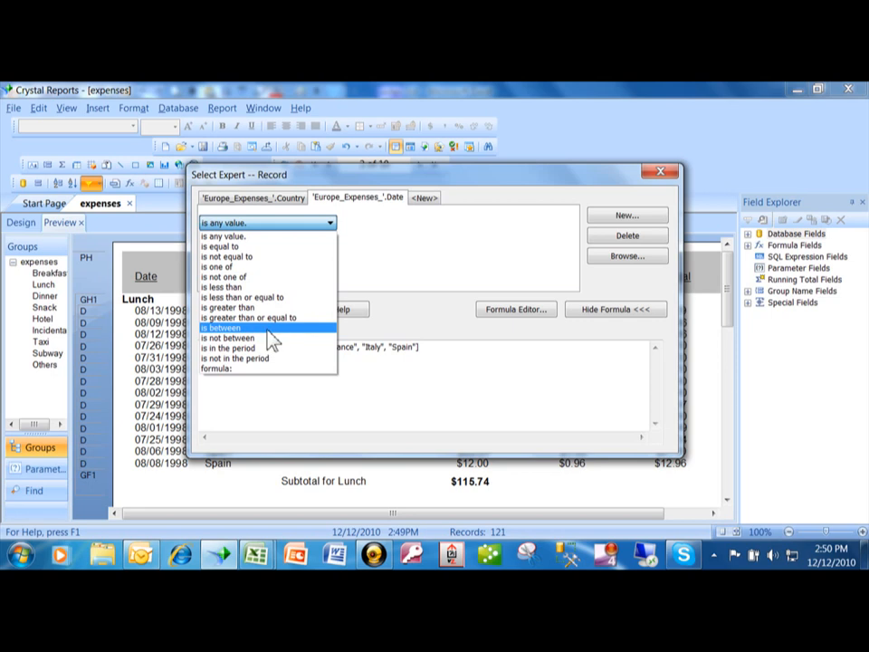
left_click(223, 327)
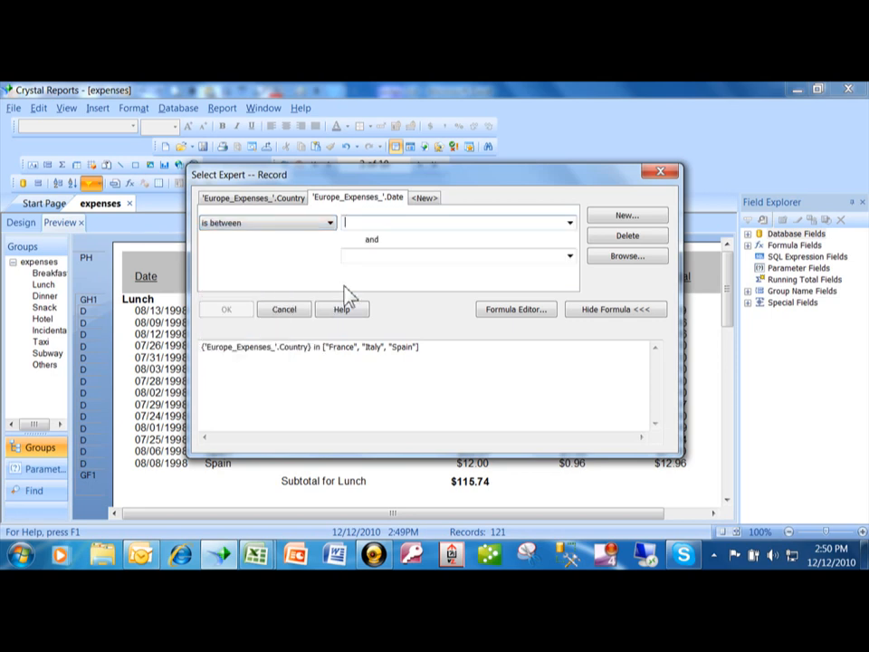
mouse_move(548, 257)
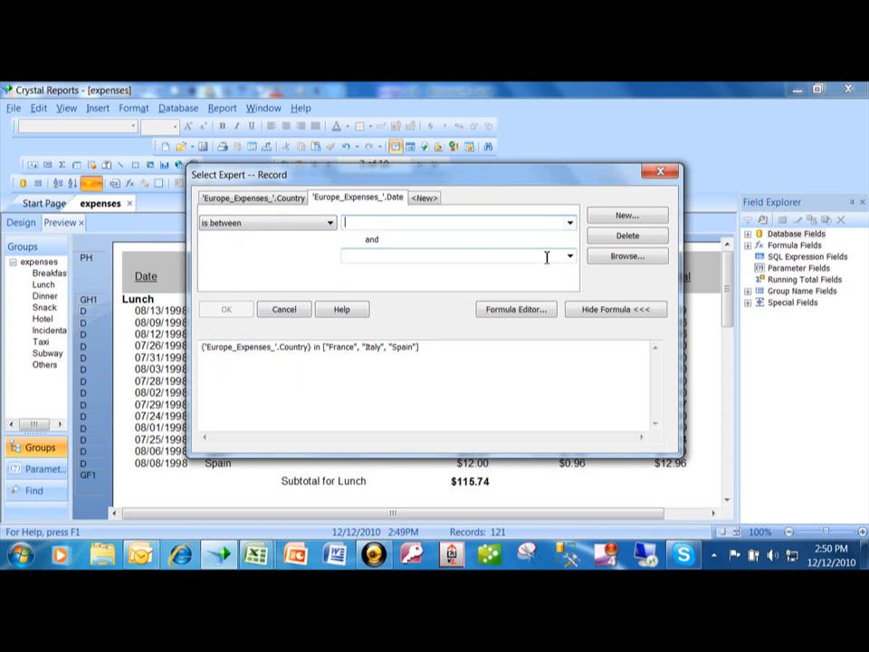
mouse_move(557, 276)
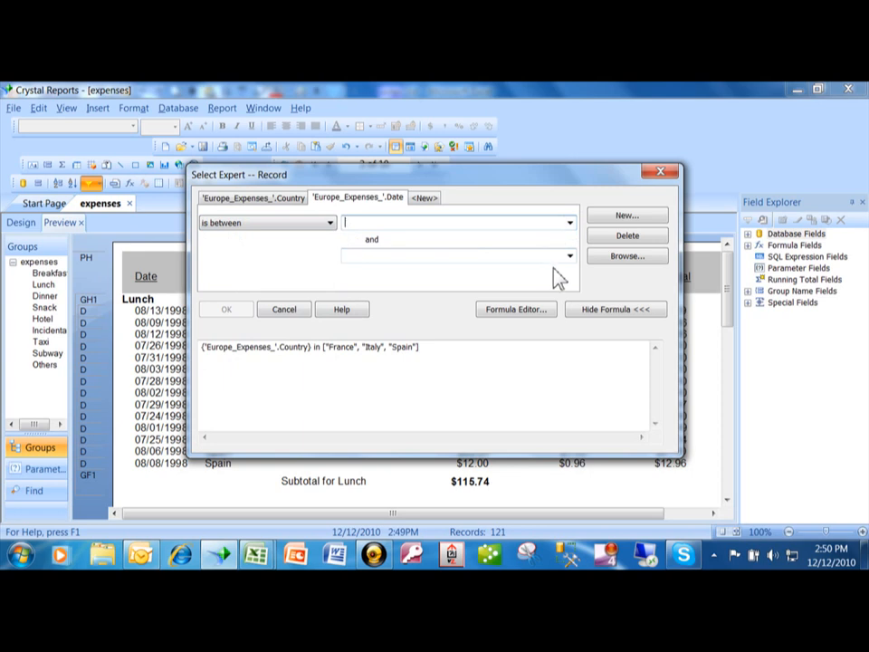
Set the Date range from 8/1/1998 to 8/31/1998 and apply the criteria.
type("8/")
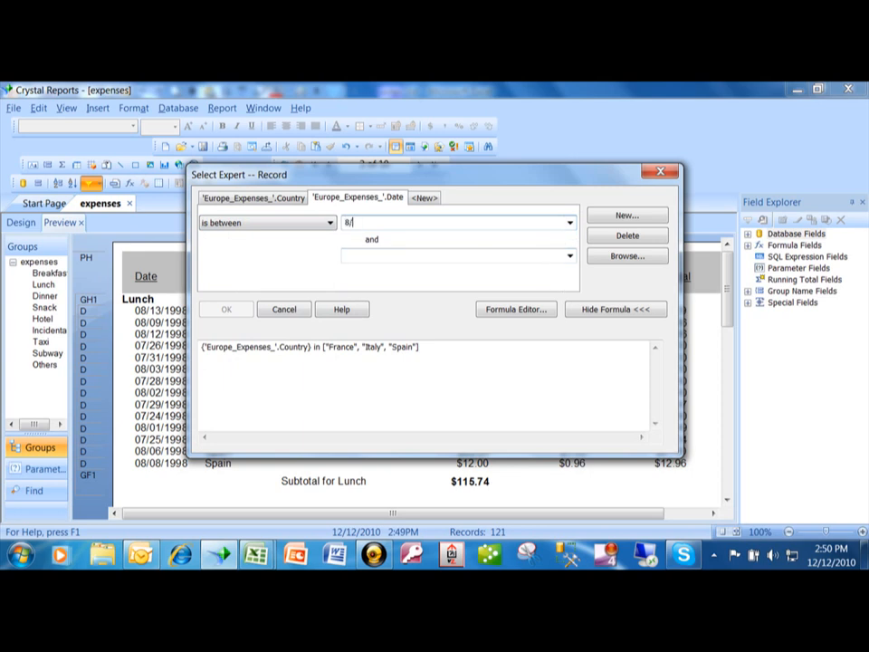
type("1/")
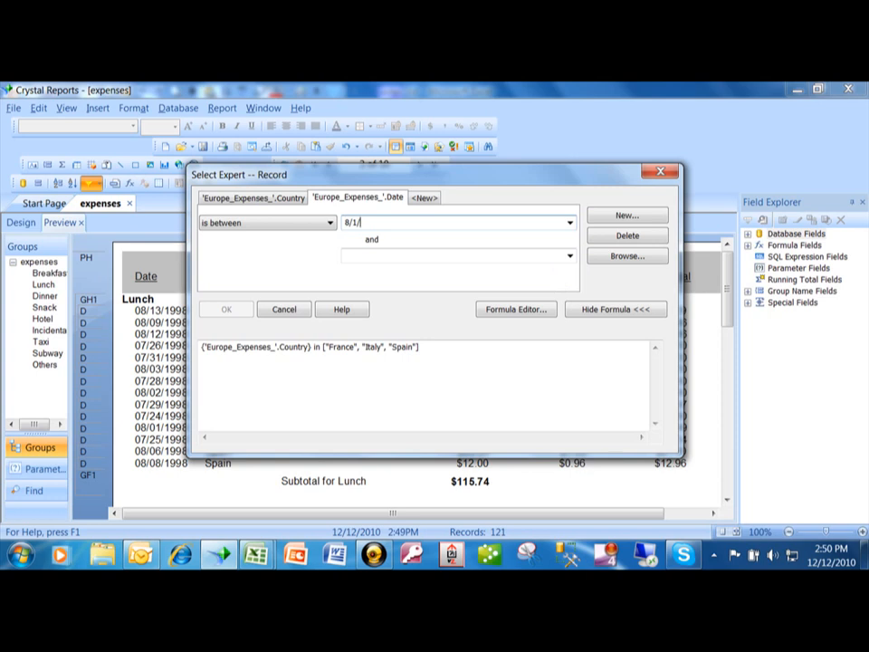
type("1998")
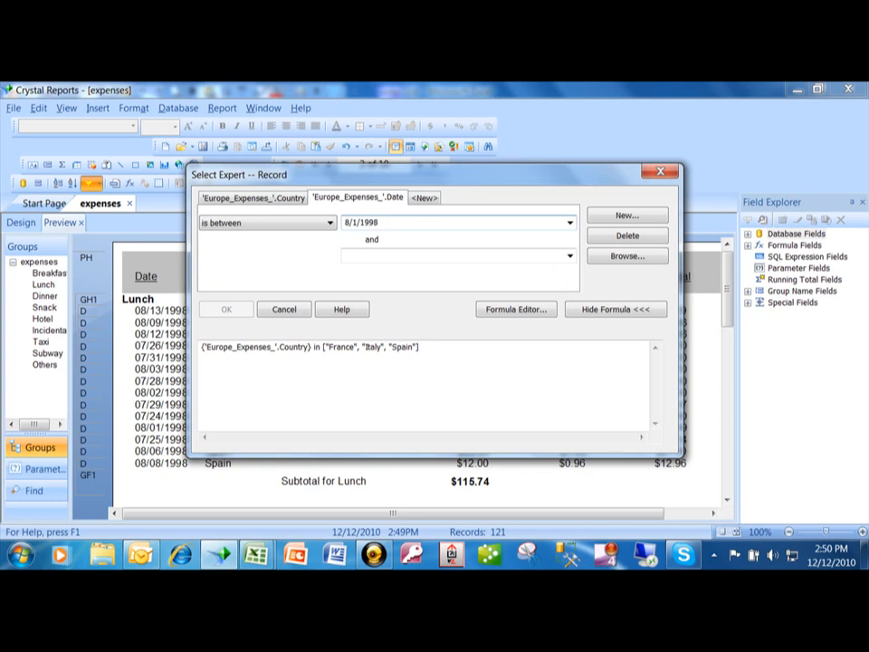
left_click(457, 254)
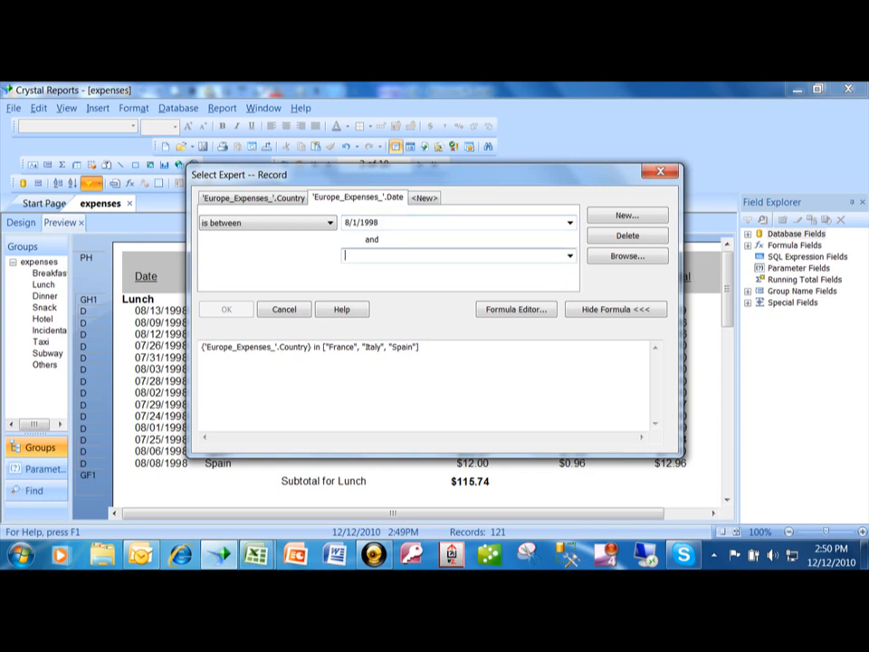
type("8/")
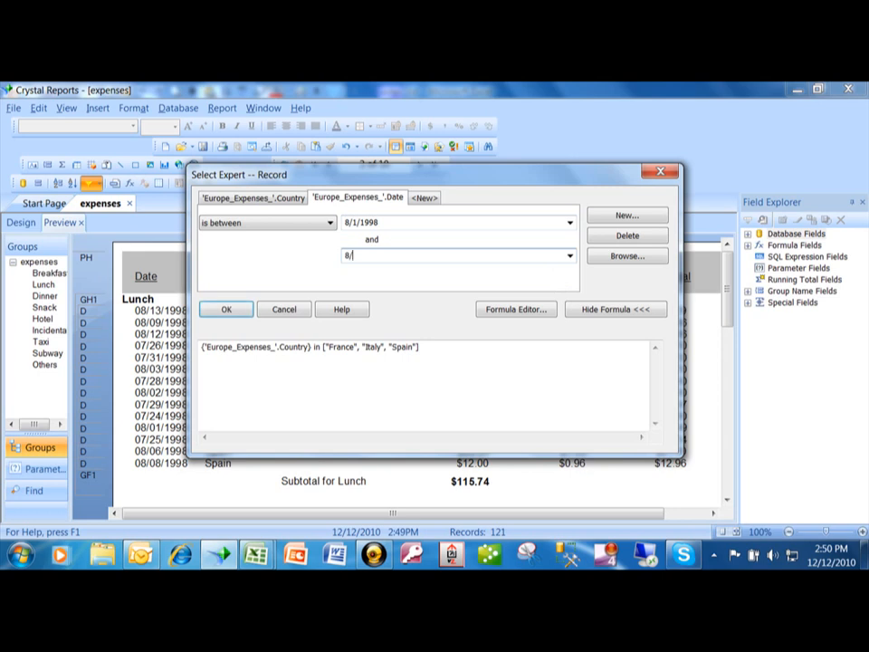
type("31/")
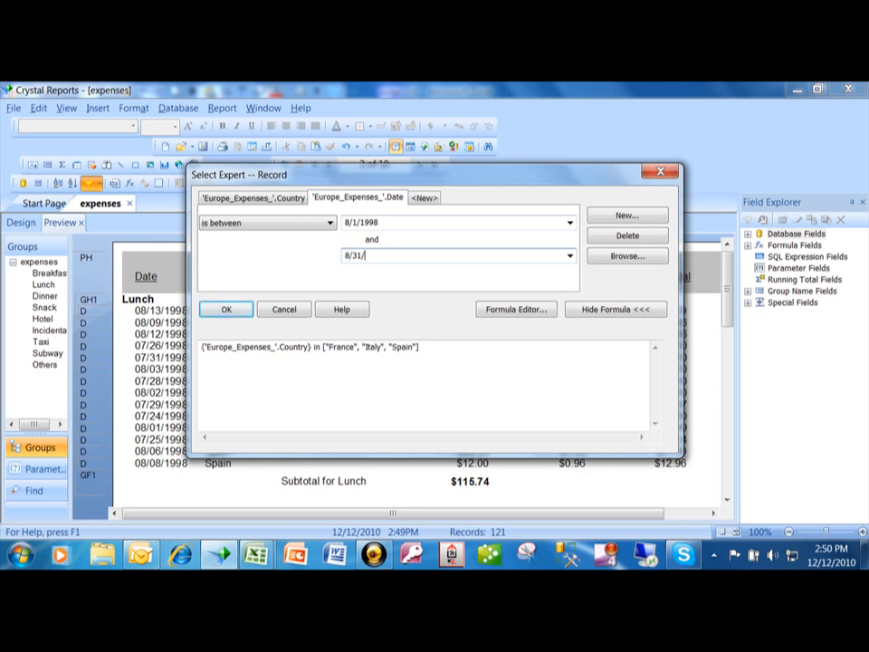
type("1998")
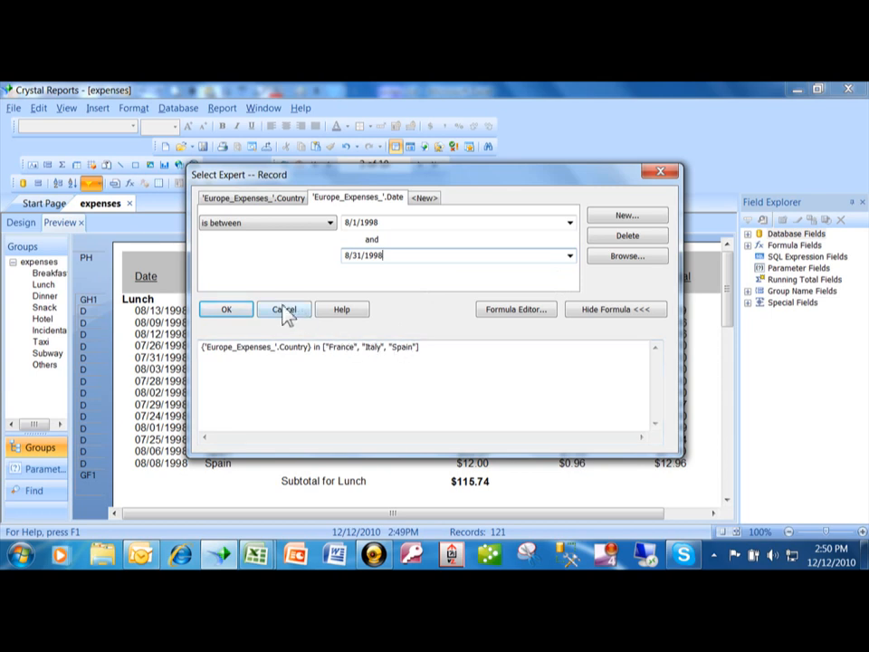
left_click(226, 309)
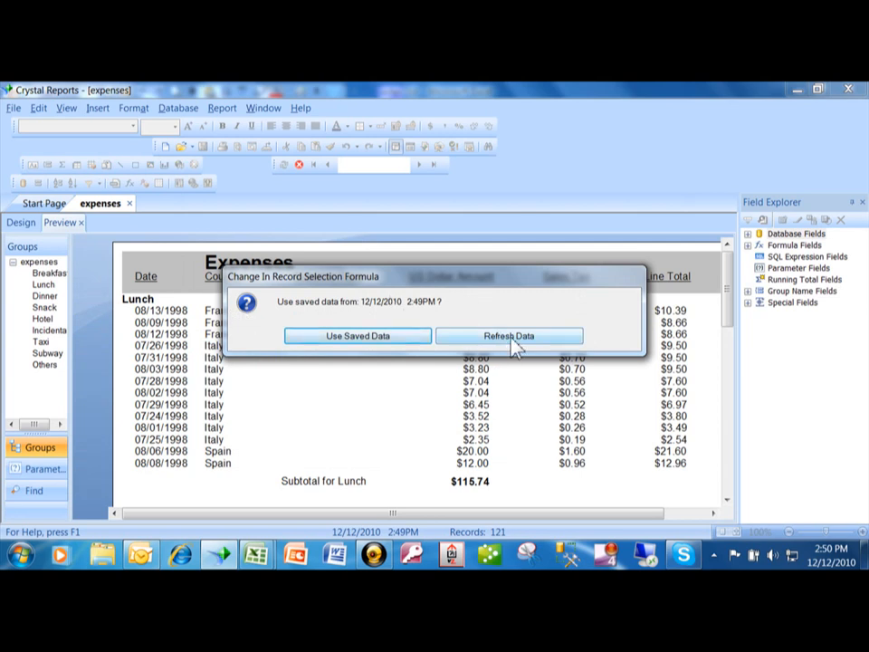
Refresh the data to show 65 August 1998 records, then close the reviewed criteria.
left_click(509, 336)
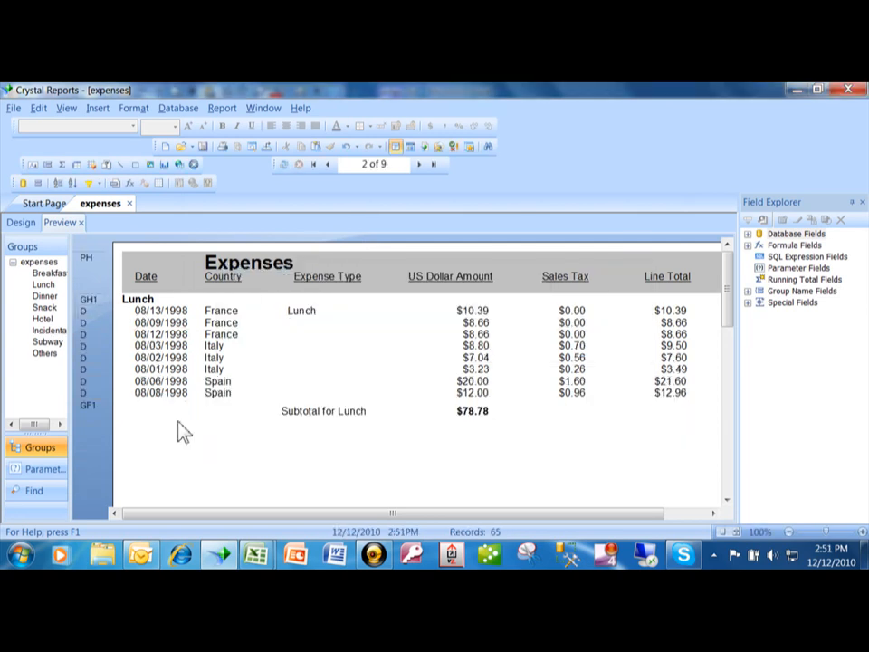
mouse_move(161, 322)
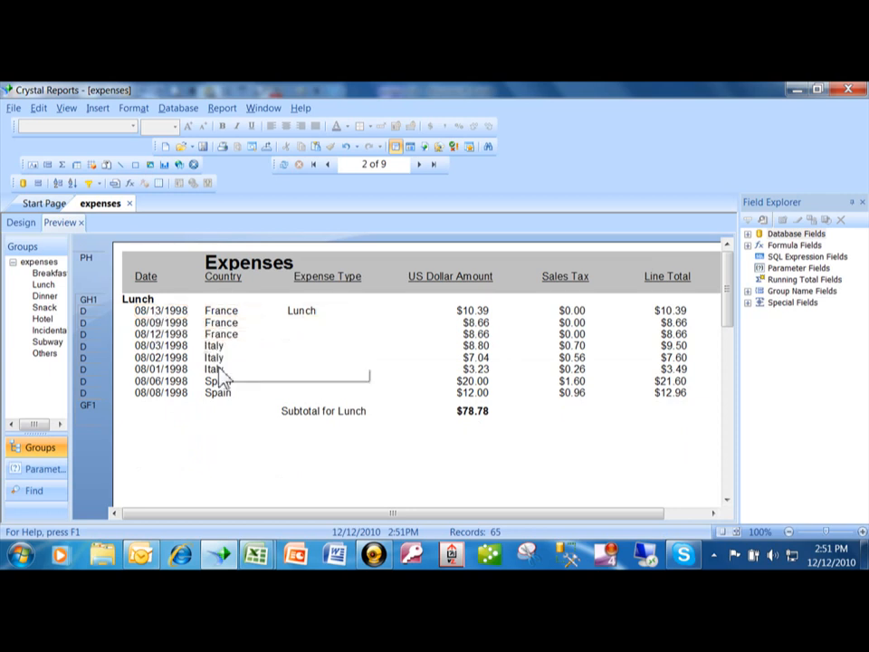
mouse_move(498, 367)
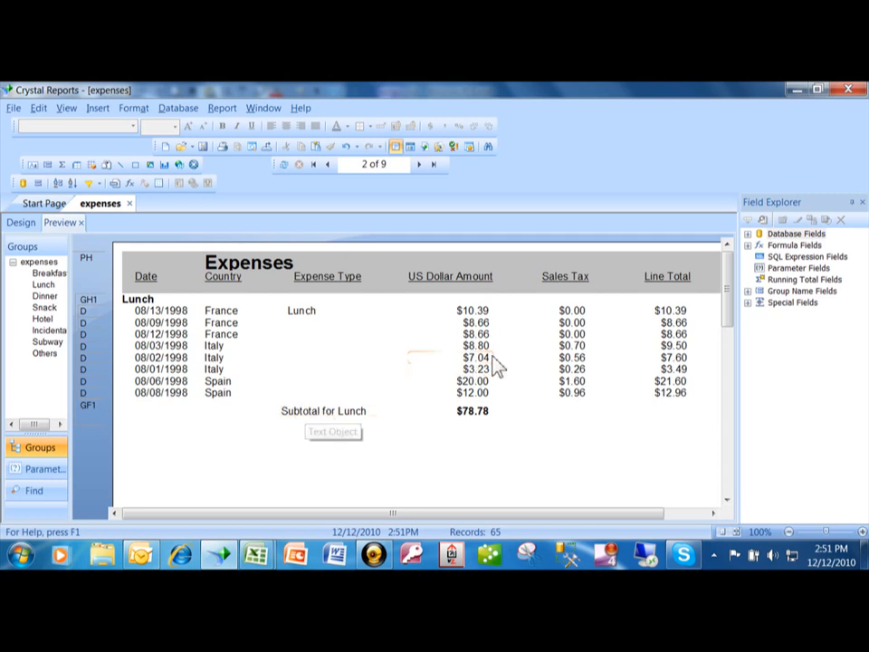
mouse_move(127, 226)
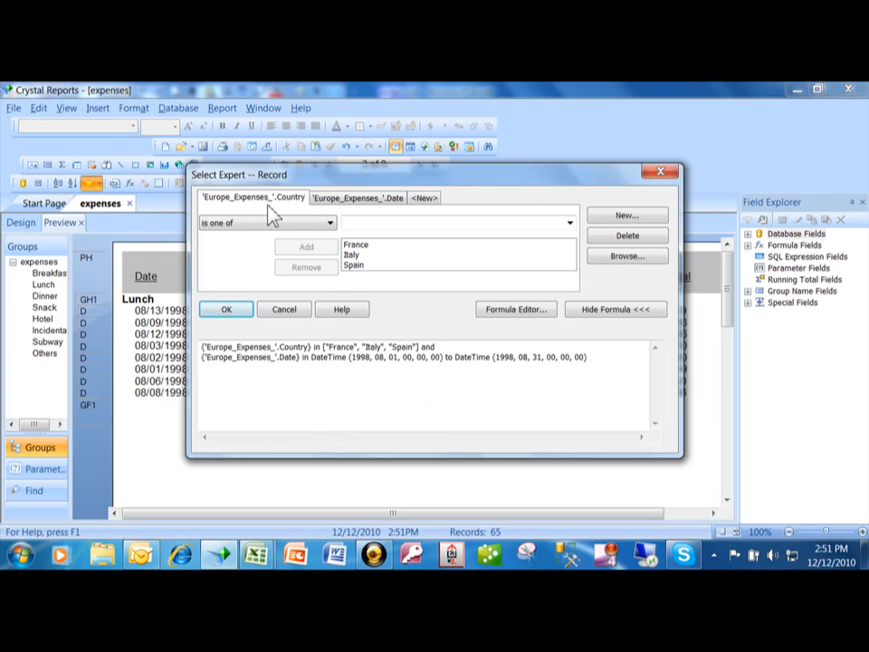
left_click(225, 309)
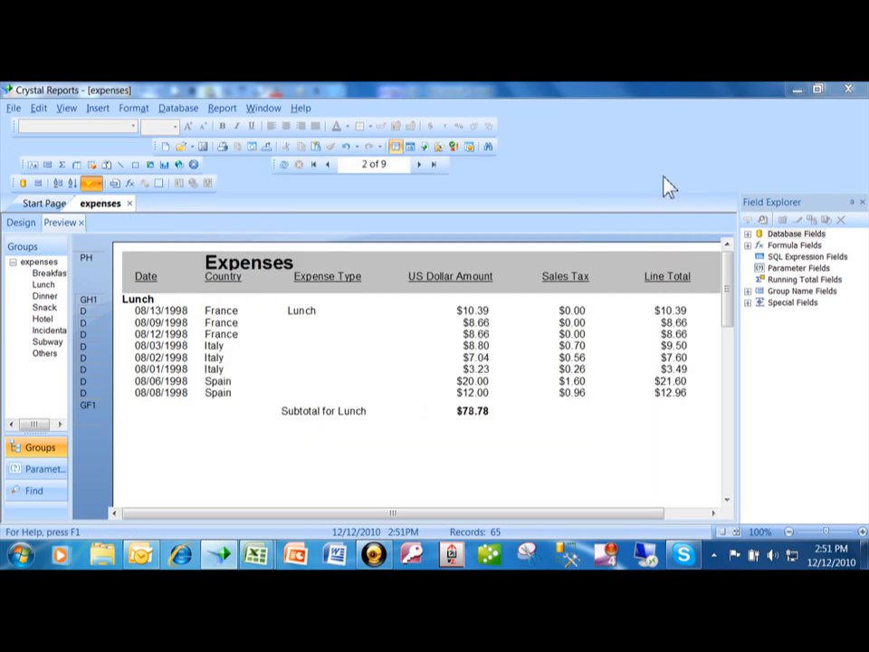